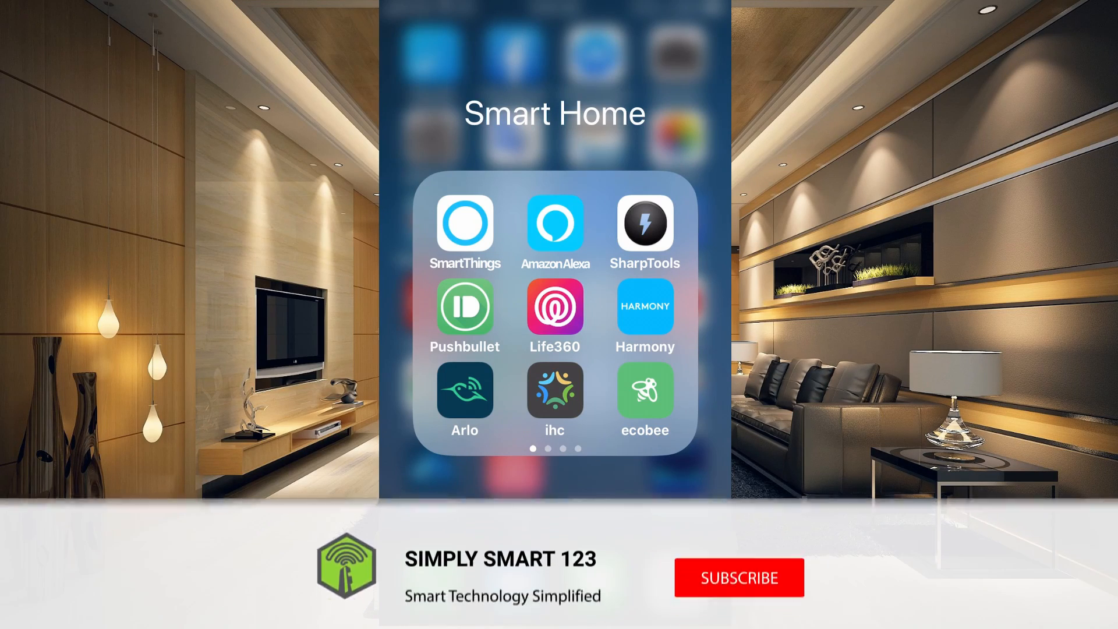
Launch Amazon Alexa from the Smart Home folder to reach the saved routines list.
{"action": "left_click", "coordinate": [740, 577]}
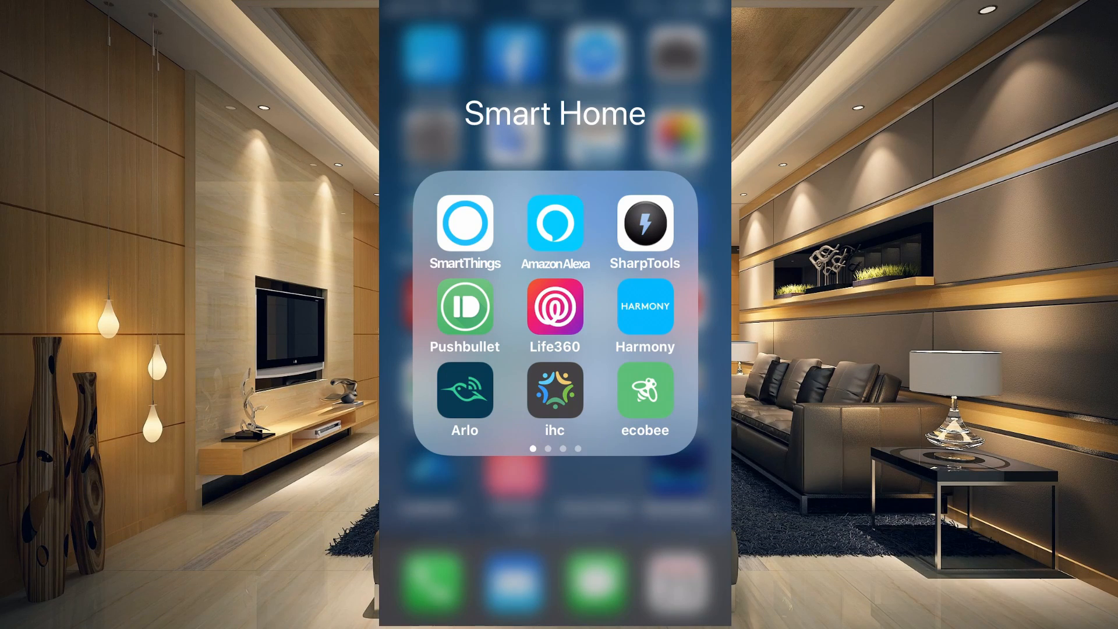
{"action": "left_click", "coordinate": [555, 224]}
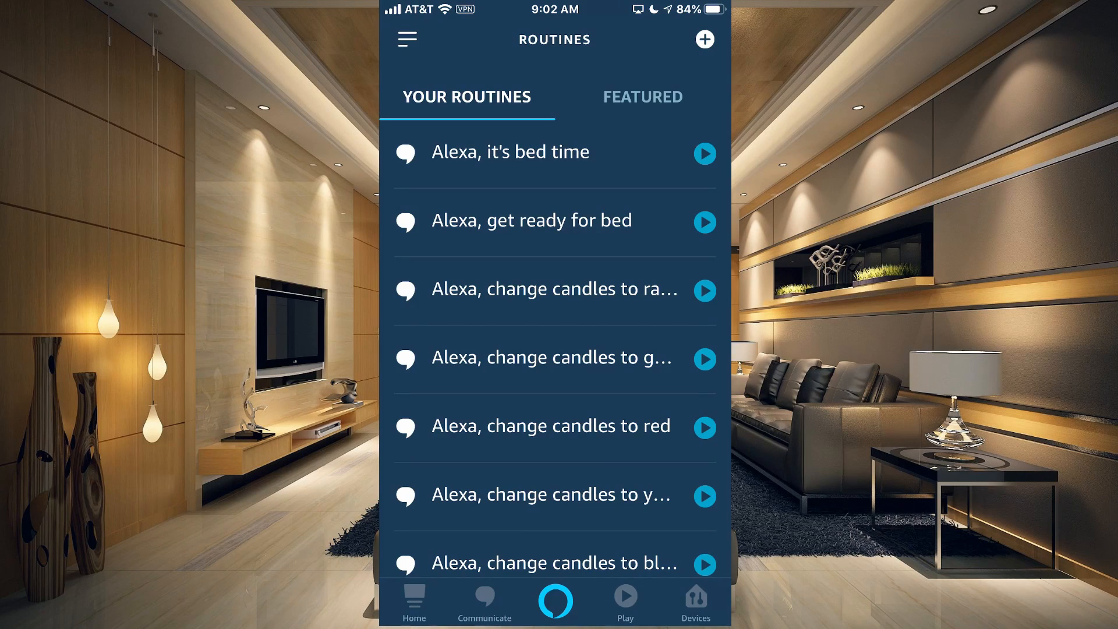
Browse Your Routines, peek at the navigation menu, then return to the Home page.
{"action": "scroll", "scroll_direction": "down", "scroll_amount": 3}
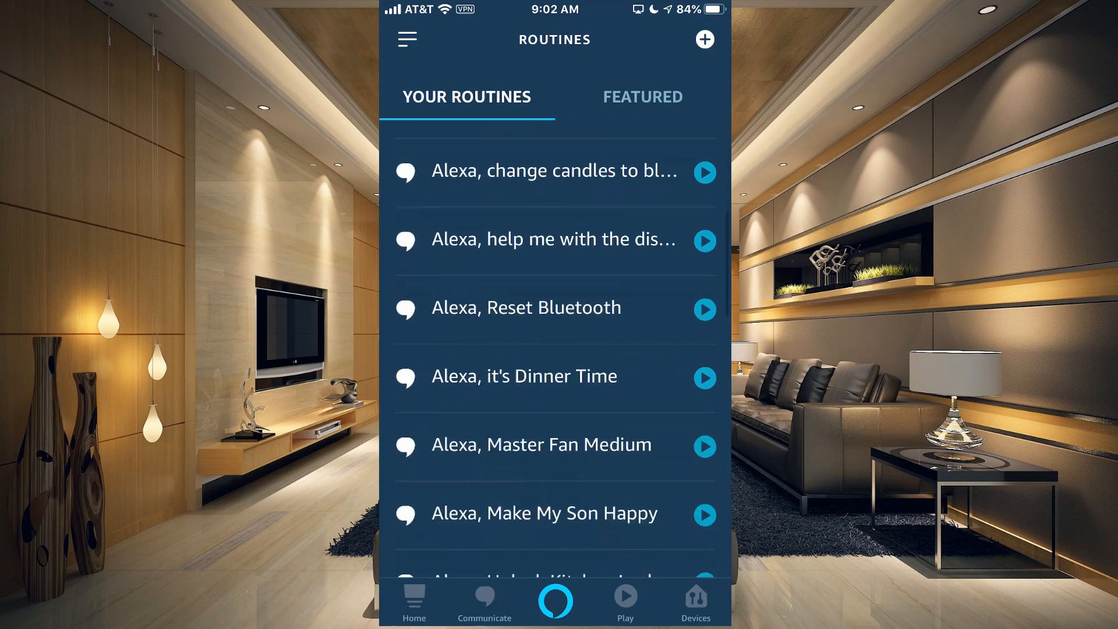
{"action": "scroll", "scroll_direction": "down", "scroll_amount": 3}
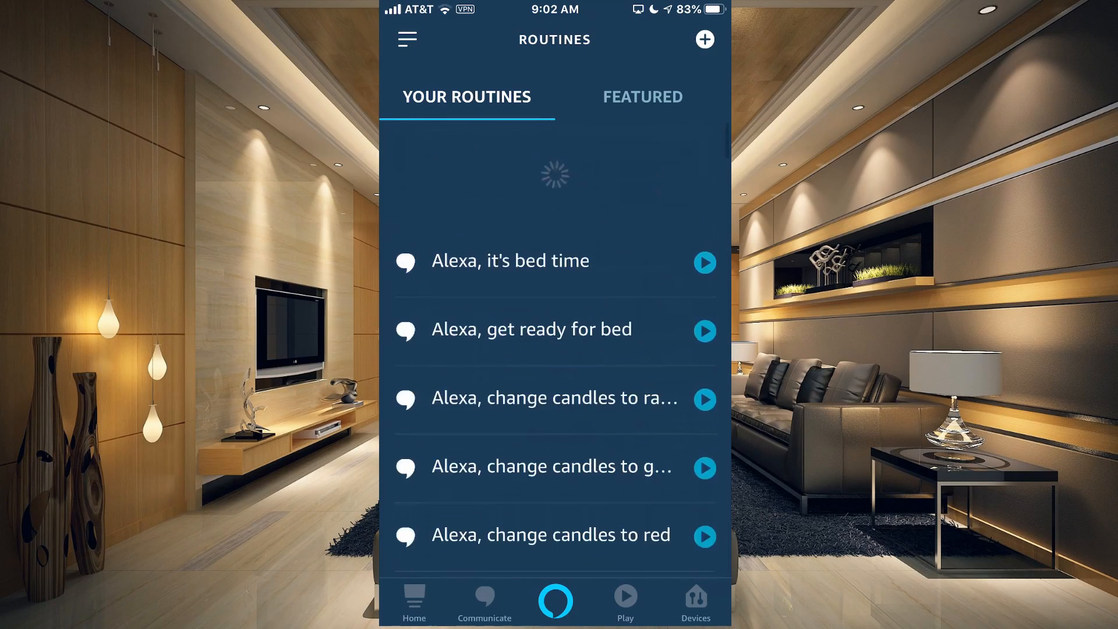
{"action": "scroll", "scroll_direction": "up", "scroll_amount": 3}
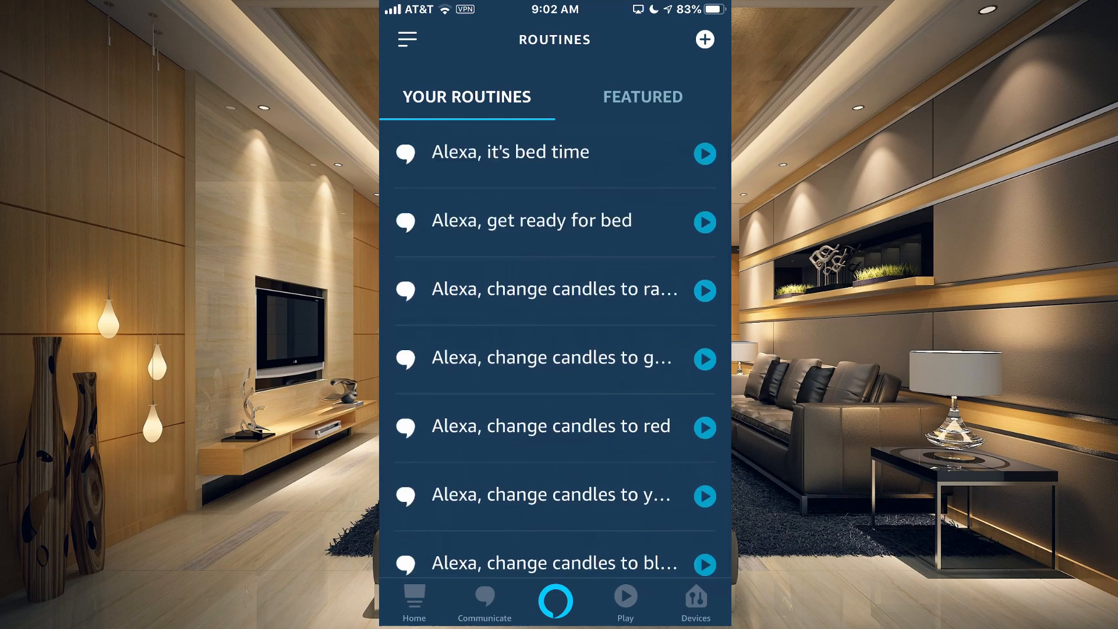
{"action": "left_click", "coordinate": [408, 39]}
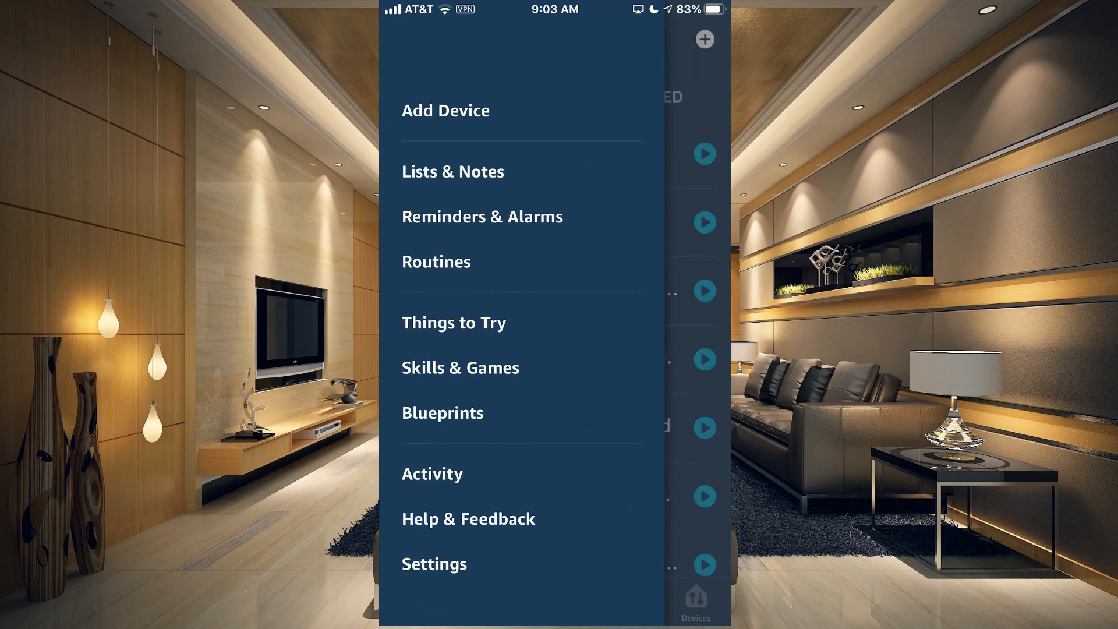
{"action": "left_click", "coordinate": [436, 260]}
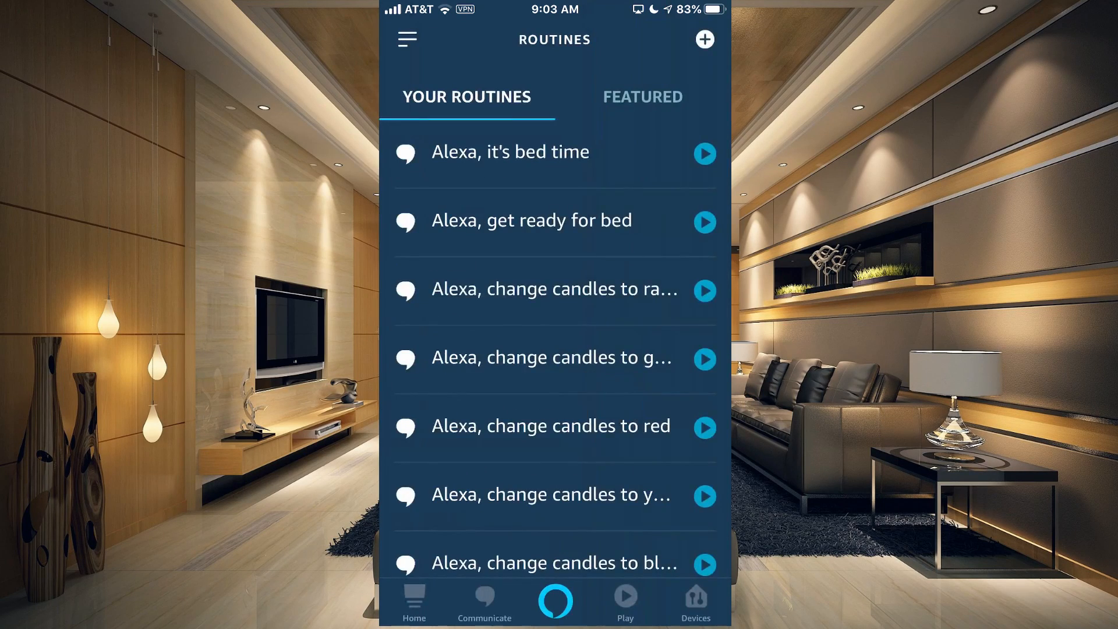
{"action": "left_click", "coordinate": [414, 601]}
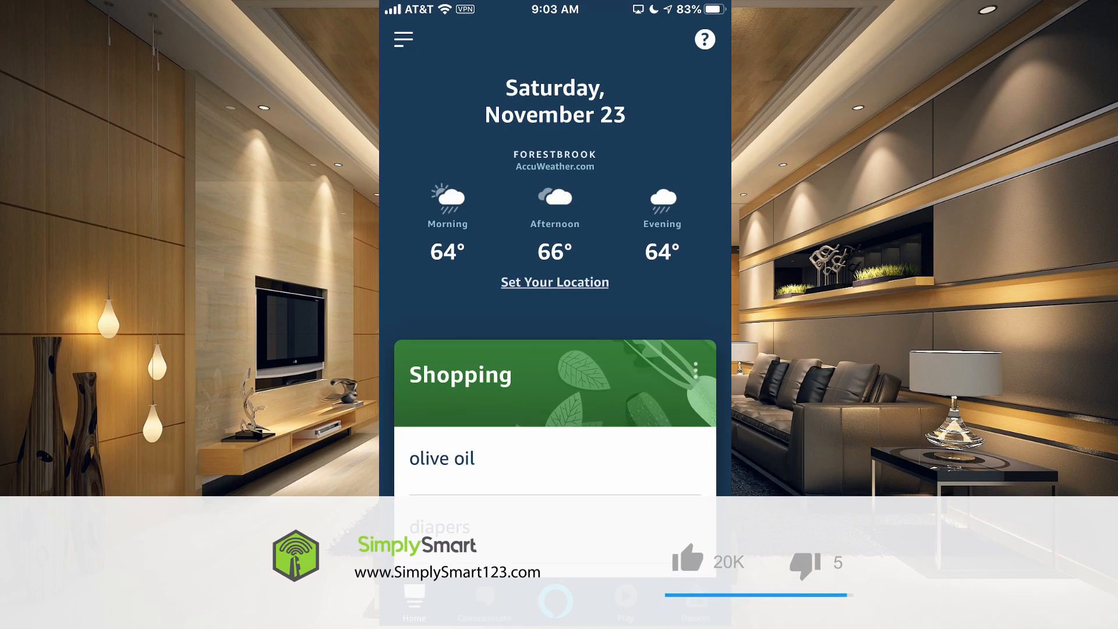
Return to Routines via the menu and compare the Featured and Your Routines lists.
{"action": "left_click", "coordinate": [689, 560]}
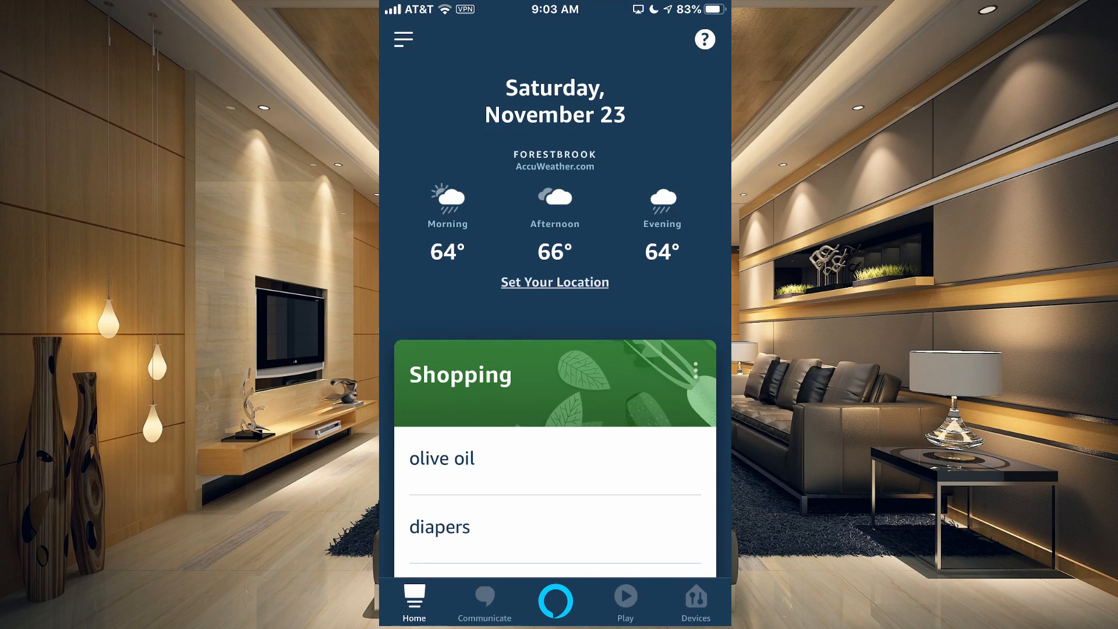
{"action": "left_click", "coordinate": [403, 40]}
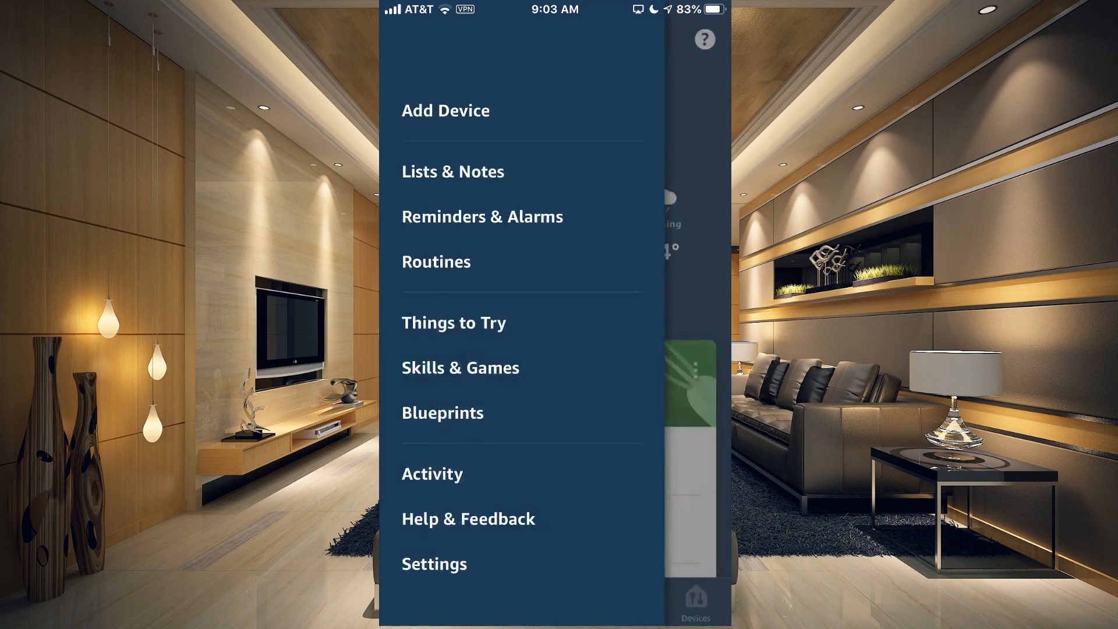
{"action": "left_click", "coordinate": [435, 261]}
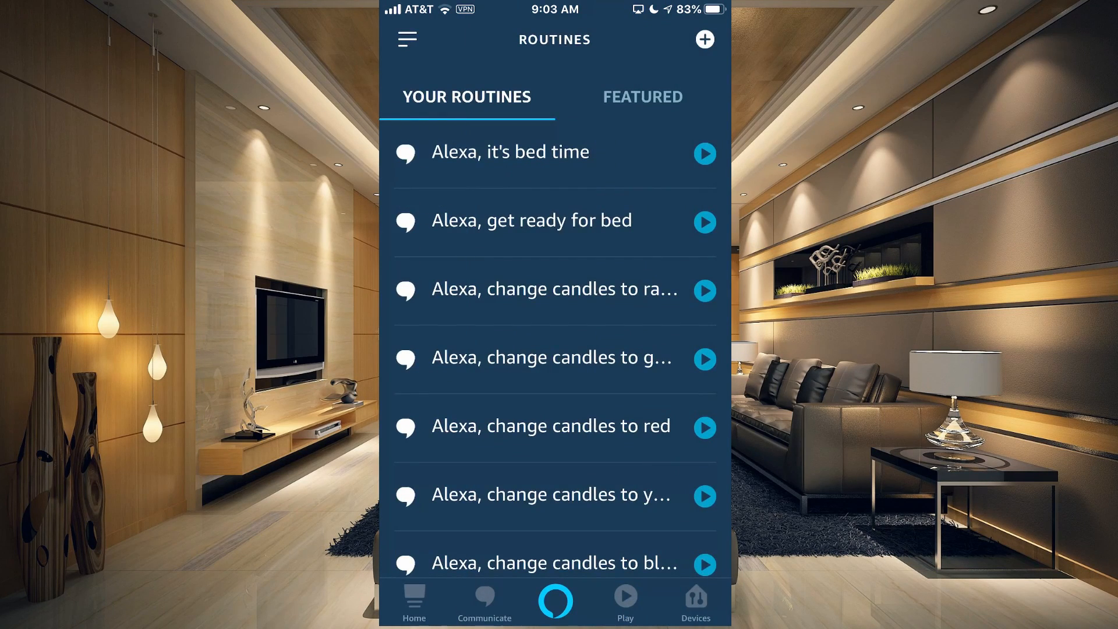
{"action": "left_click", "coordinate": [640, 96]}
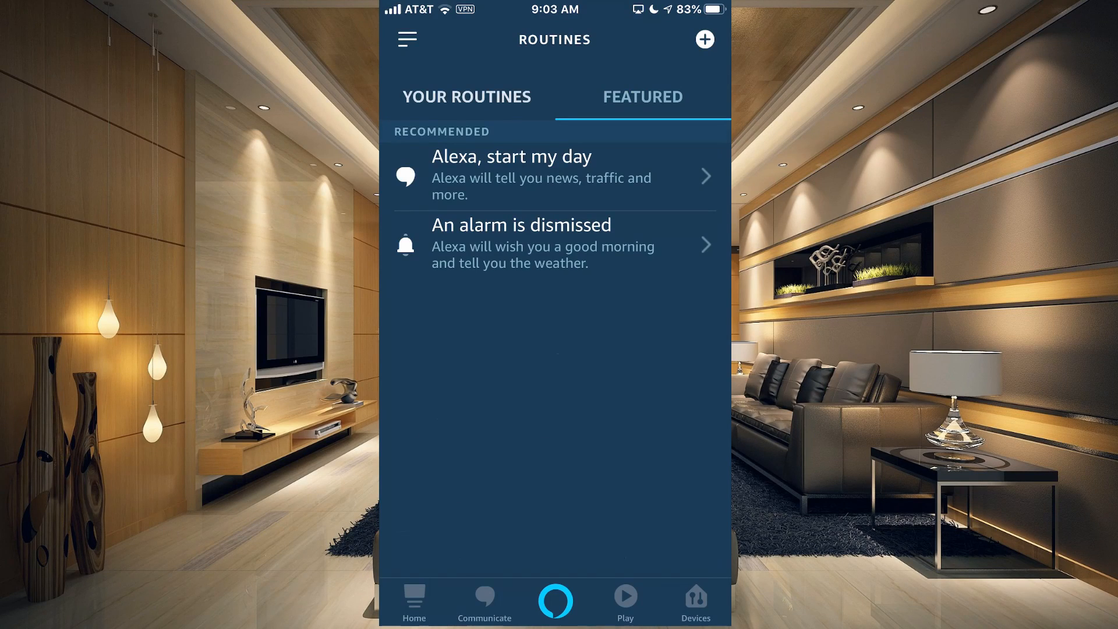
{"action": "left_click", "coordinate": [466, 96]}
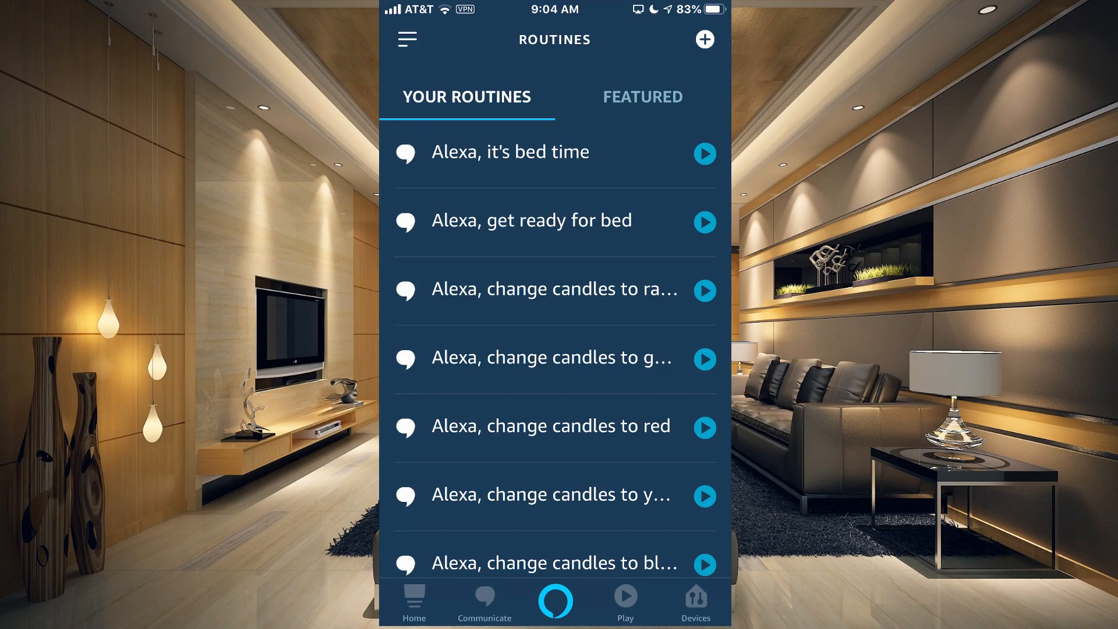
Start a blank new routine with no trigger or action yet.
{"action": "left_click", "coordinate": [703, 39]}
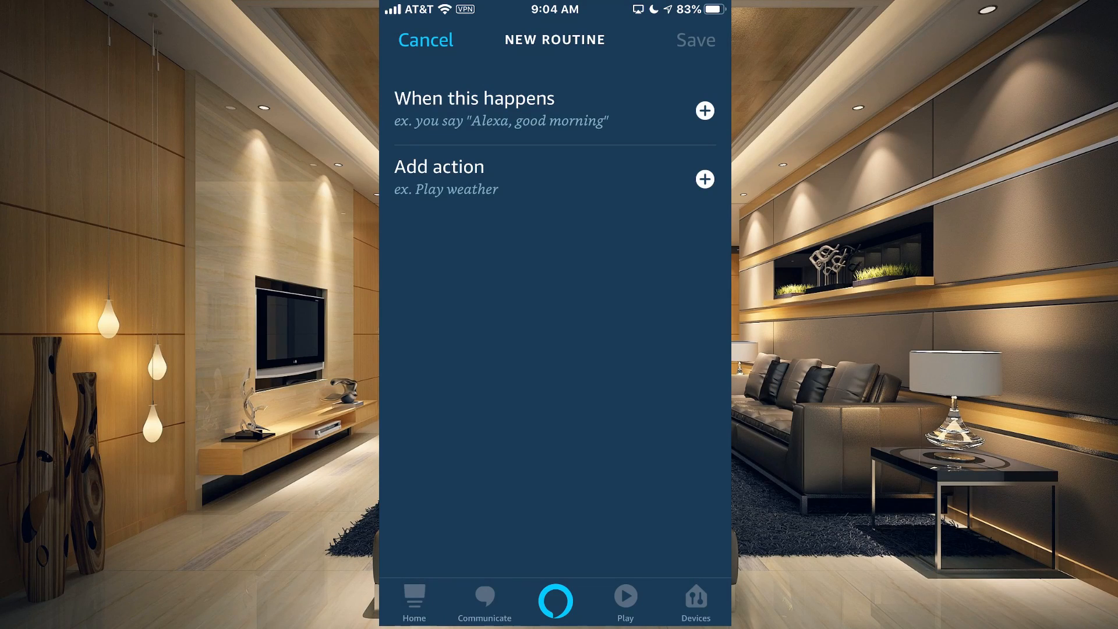
Browse the 'When this happens' trigger types, previewing Voice before backing out to the list.
{"action": "left_click", "coordinate": [704, 111]}
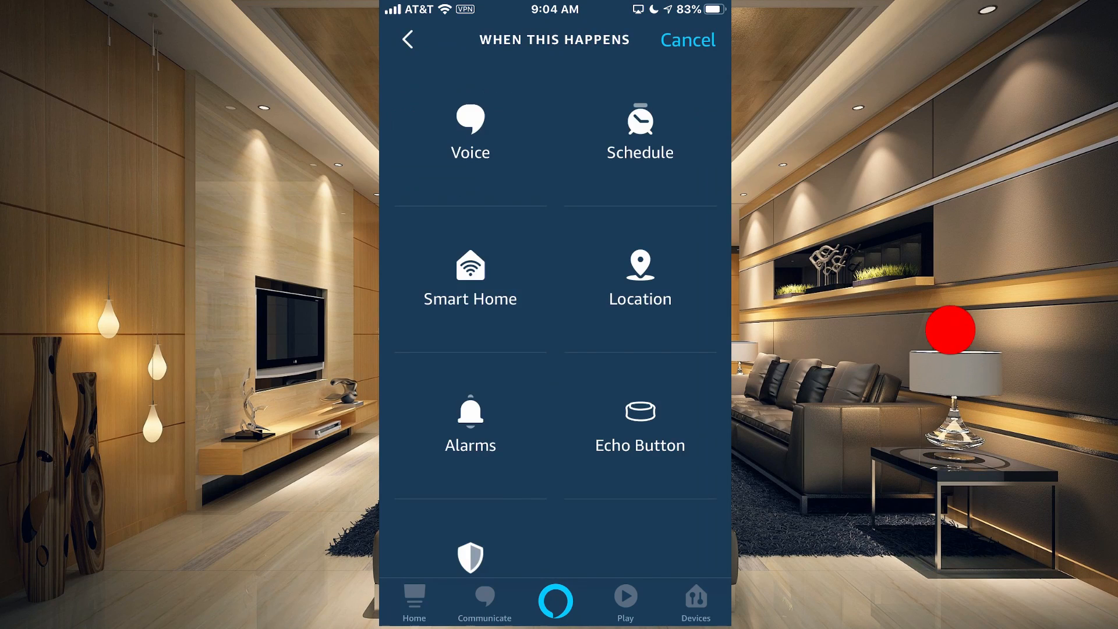
{"action": "scroll", "scroll_direction": "up", "scroll_amount": 3}
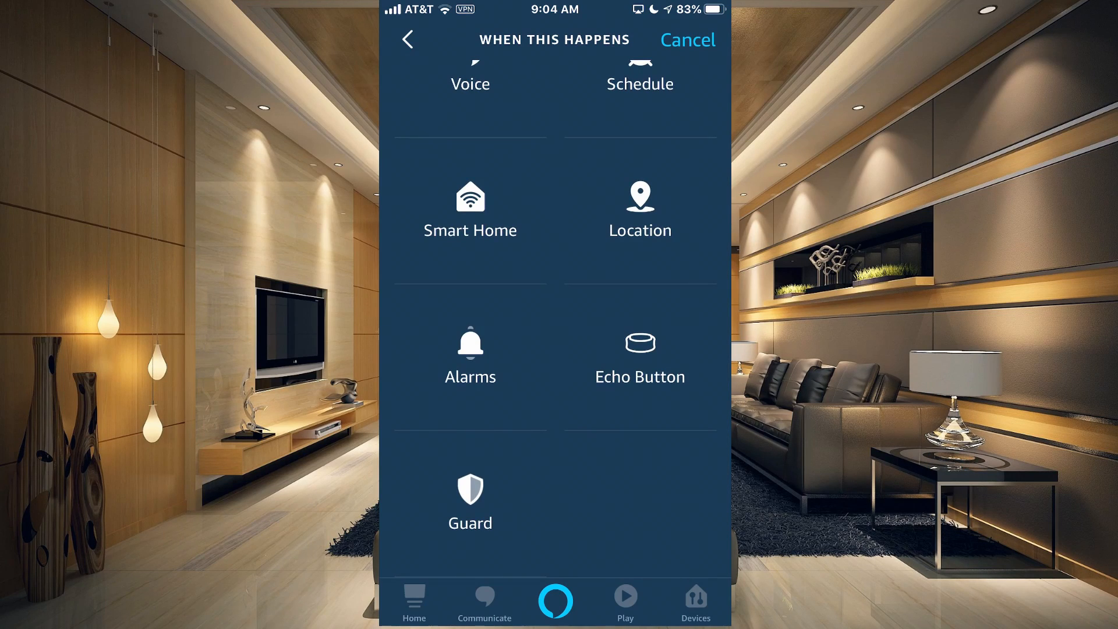
{"action": "scroll", "scroll_direction": "down", "scroll_amount": 3}
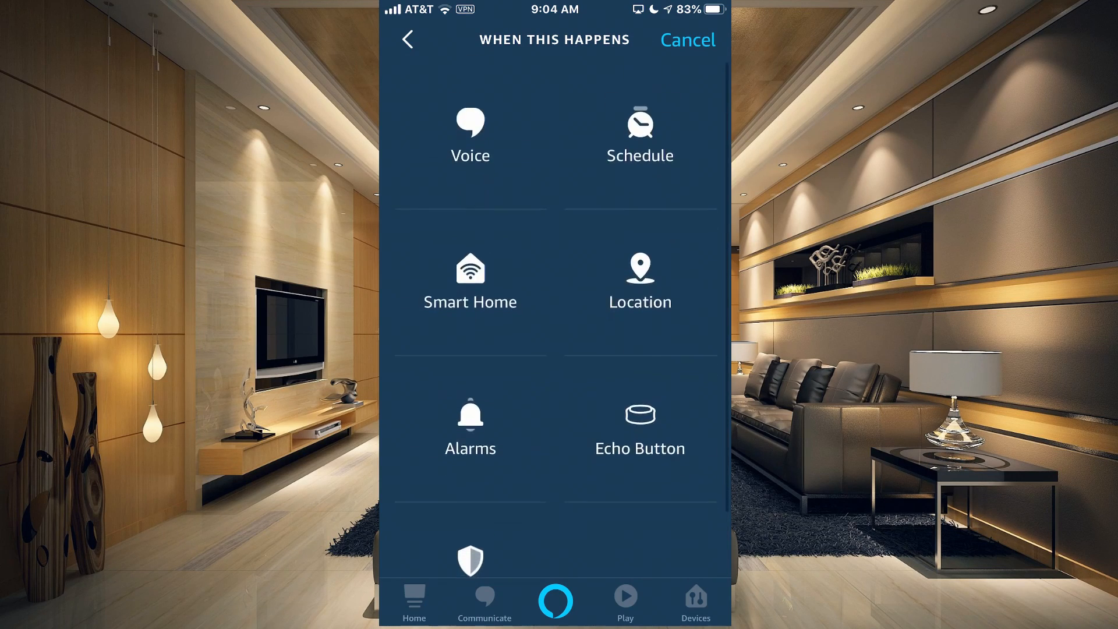
{"action": "left_click", "coordinate": [687, 39]}
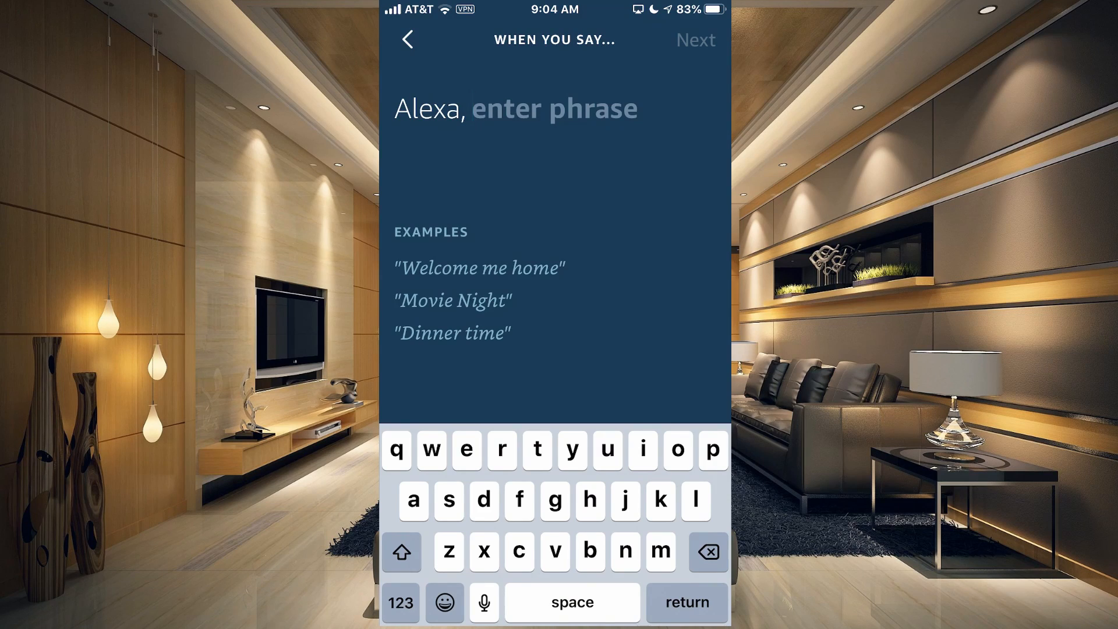
{"action": "left_click", "coordinate": [471, 110]}
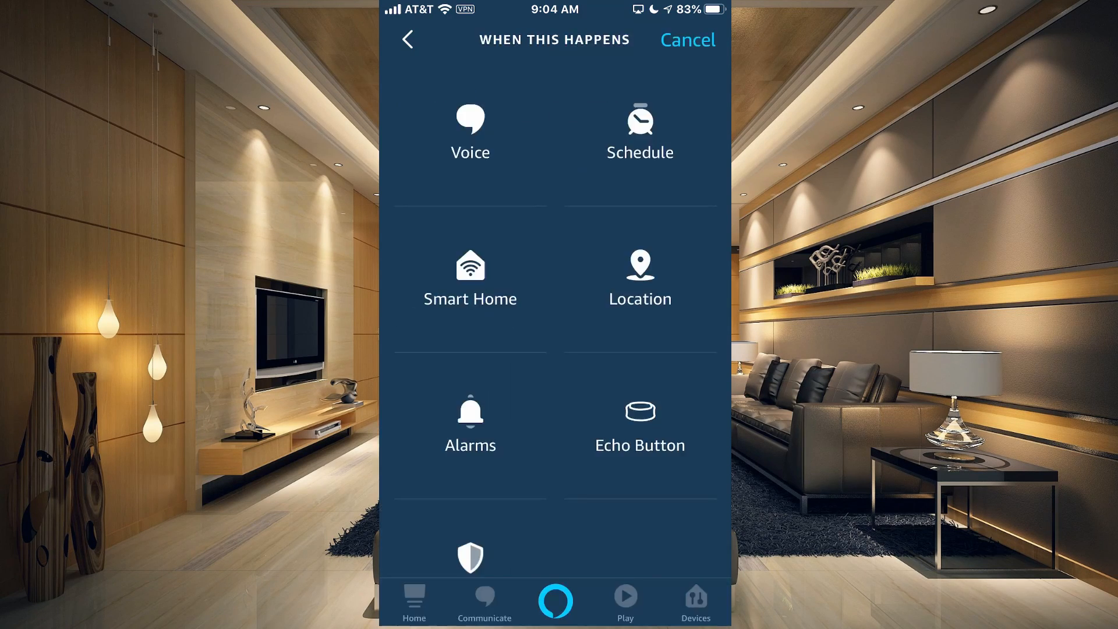
{"action": "left_click", "coordinate": [639, 132]}
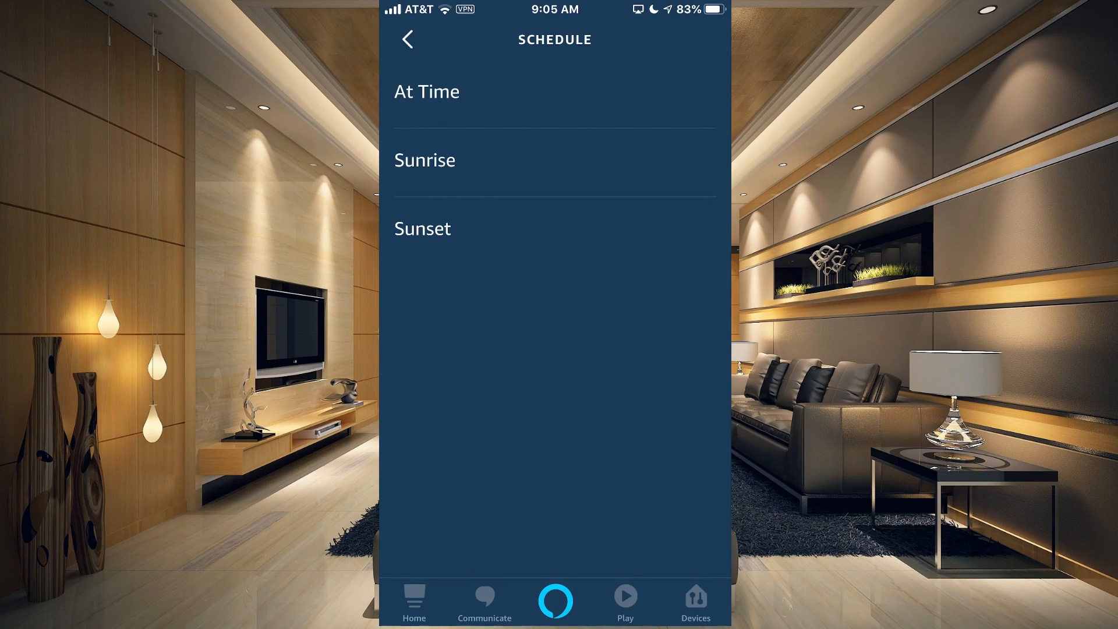
{"action": "left_click", "coordinate": [427, 91]}
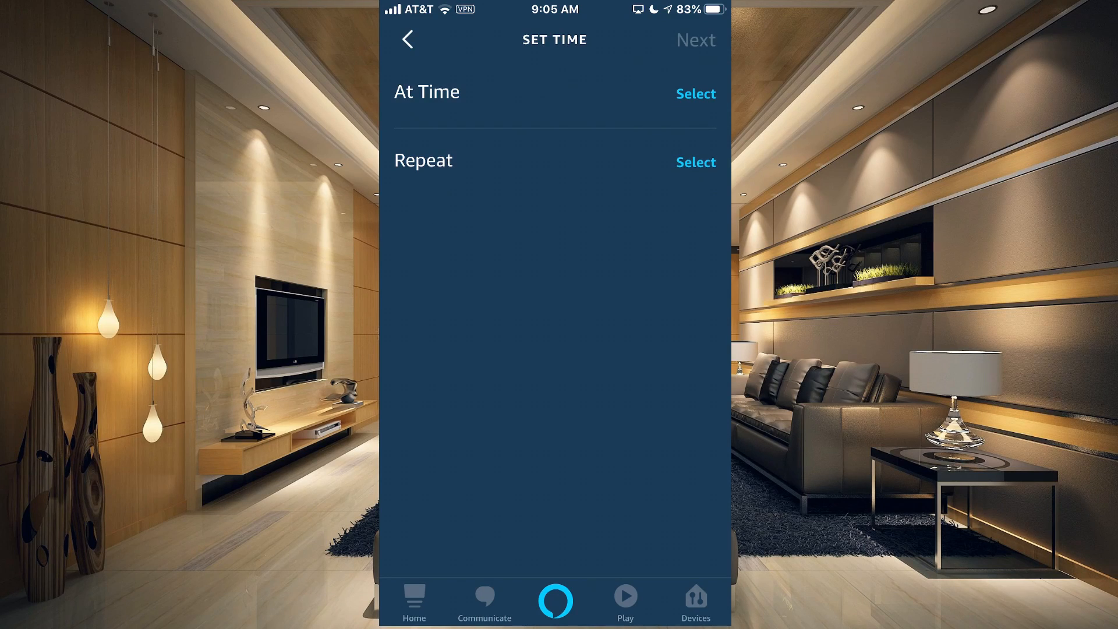
{"action": "left_click", "coordinate": [695, 93]}
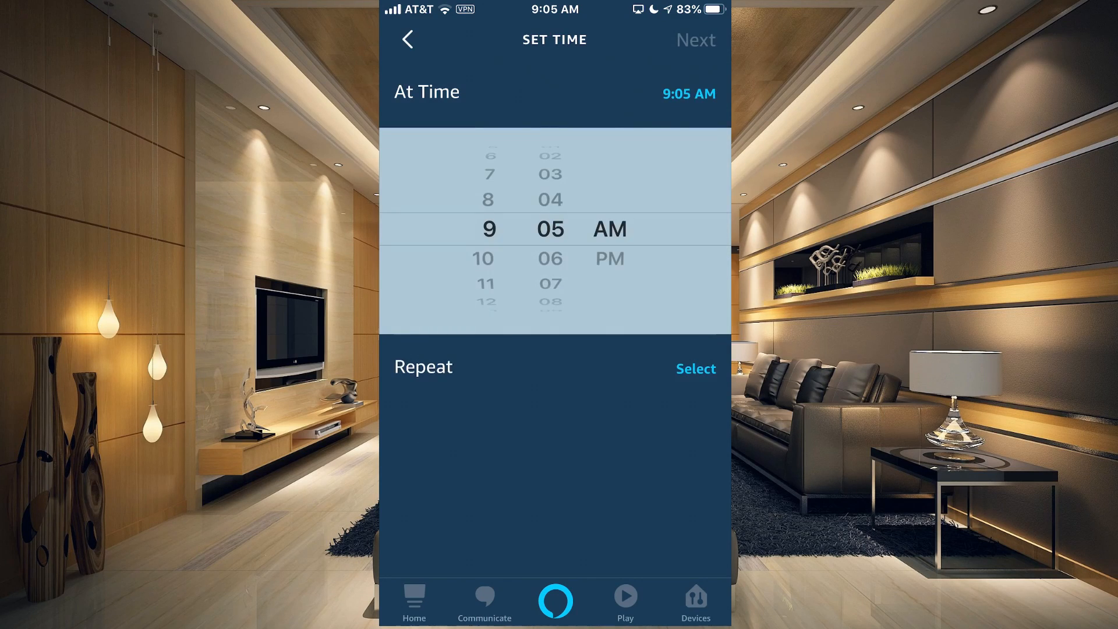
{"action": "left_click", "coordinate": [694, 370]}
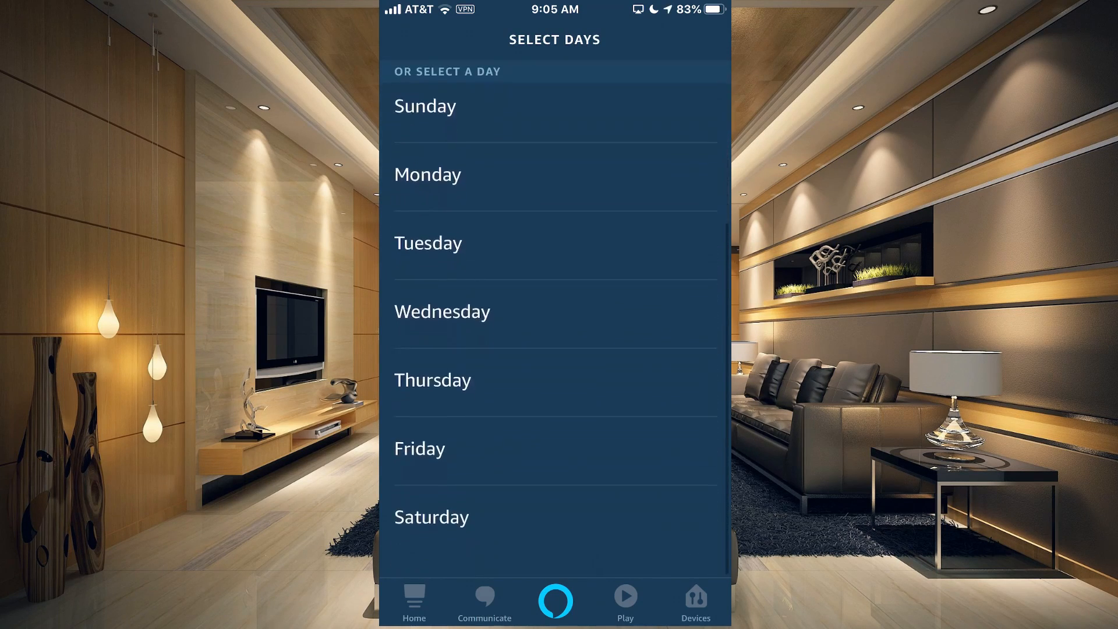
{"action": "scroll", "scroll_direction": "down", "scroll_amount": 3}
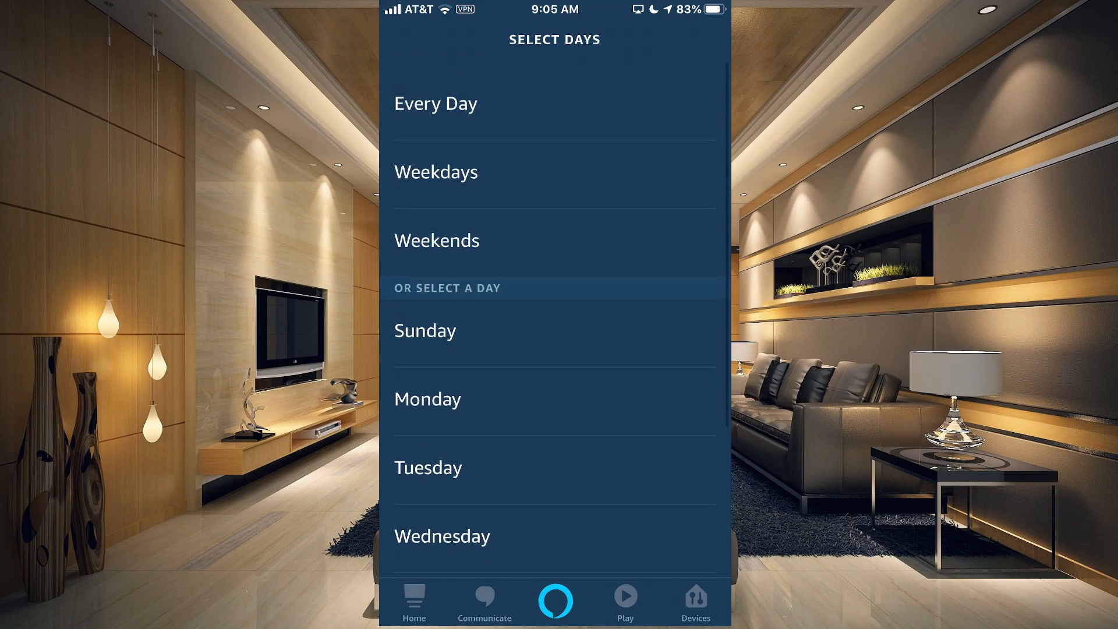
{"action": "scroll", "scroll_direction": "up", "scroll_amount": 3}
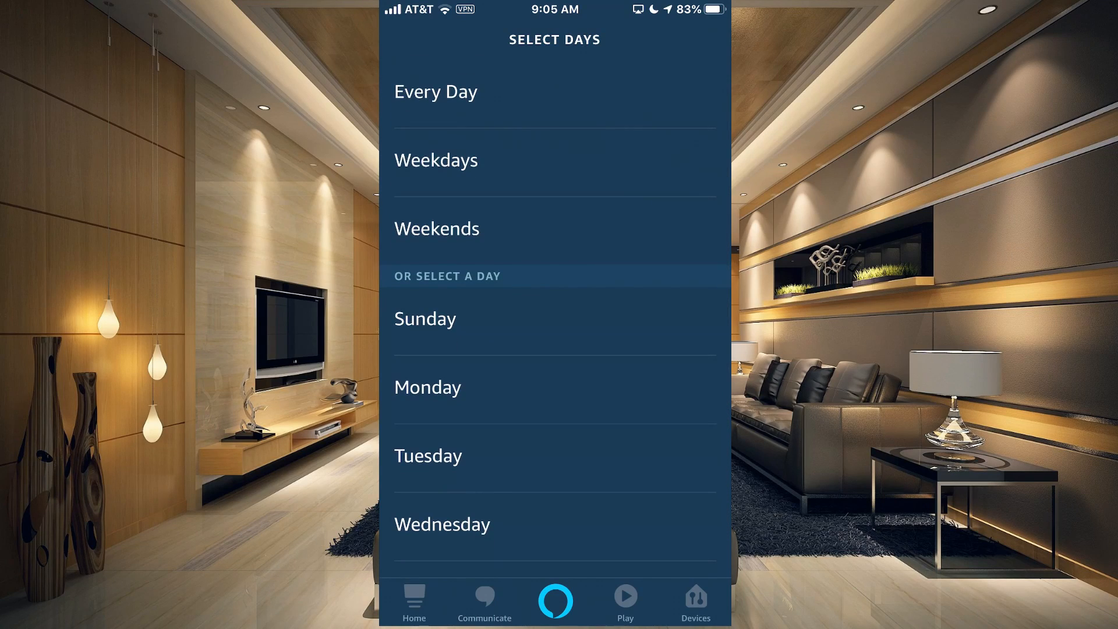
{"action": "left_click", "coordinate": [435, 91]}
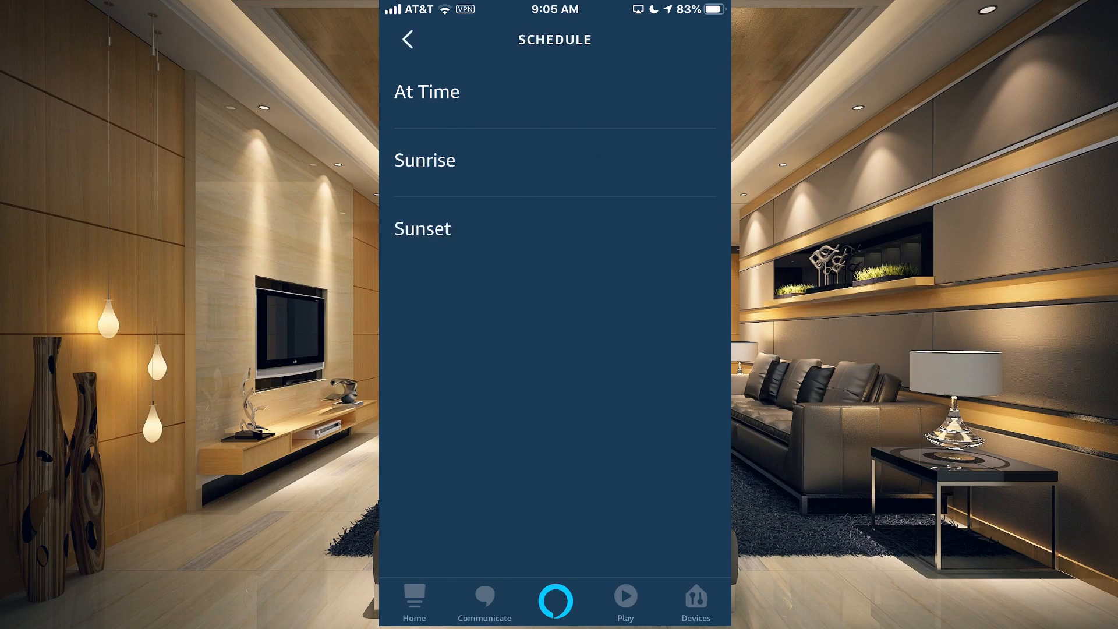
{"action": "left_click", "coordinate": [408, 40]}
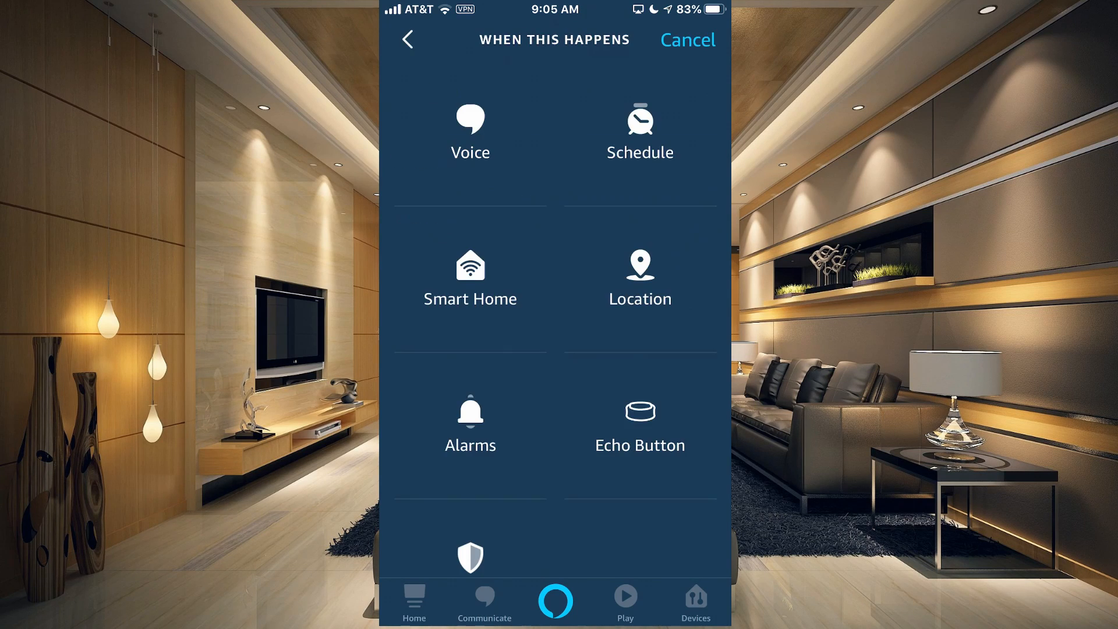
Browse the Smart Home device trigger list and other trigger options without choosing one.
{"action": "left_click", "coordinate": [470, 279]}
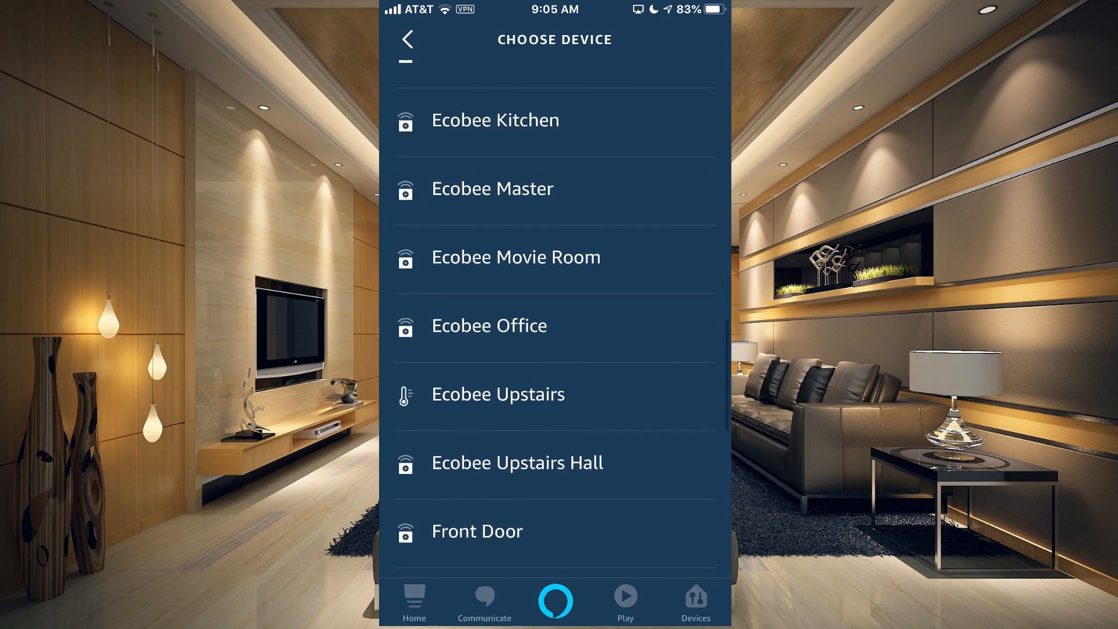
{"action": "scroll", "scroll_direction": "down", "scroll_amount": 3}
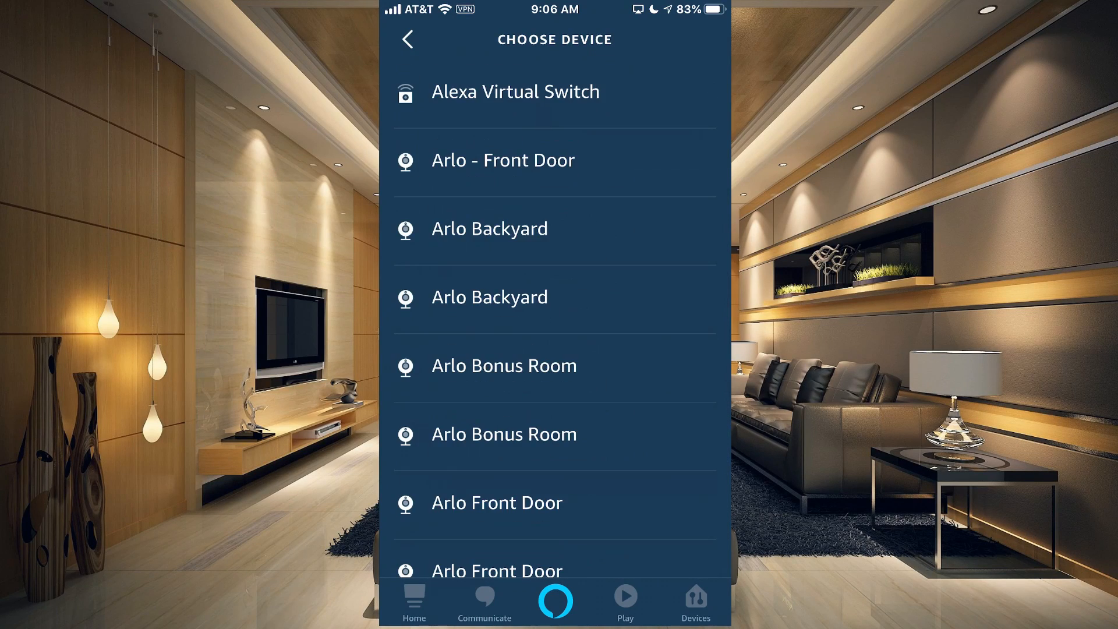
{"action": "left_click", "coordinate": [407, 40]}
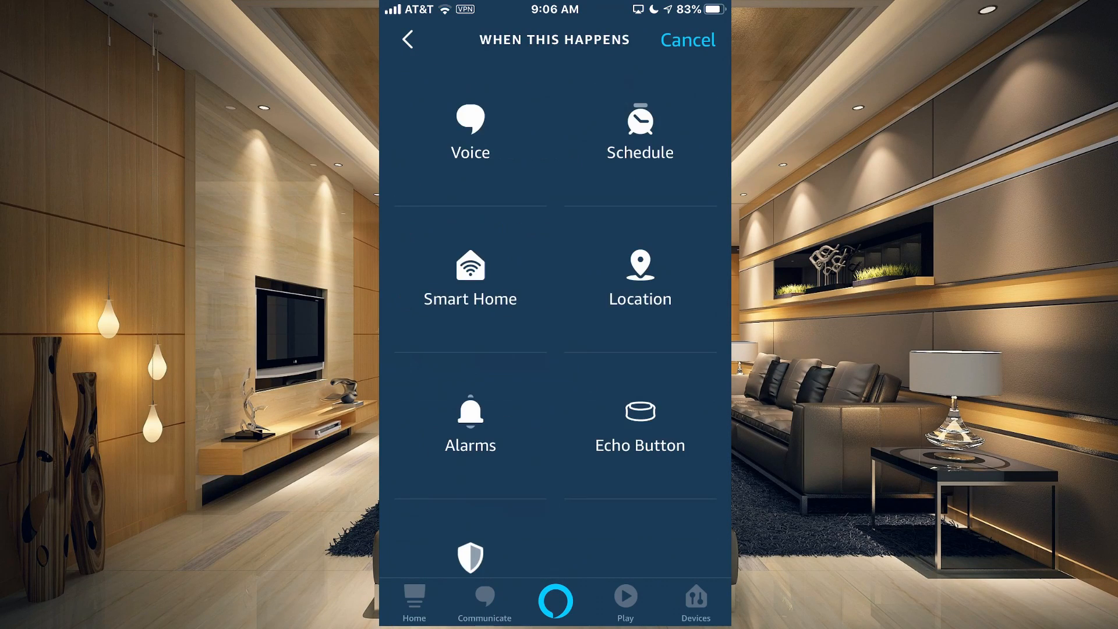
{"action": "left_click", "coordinate": [639, 279]}
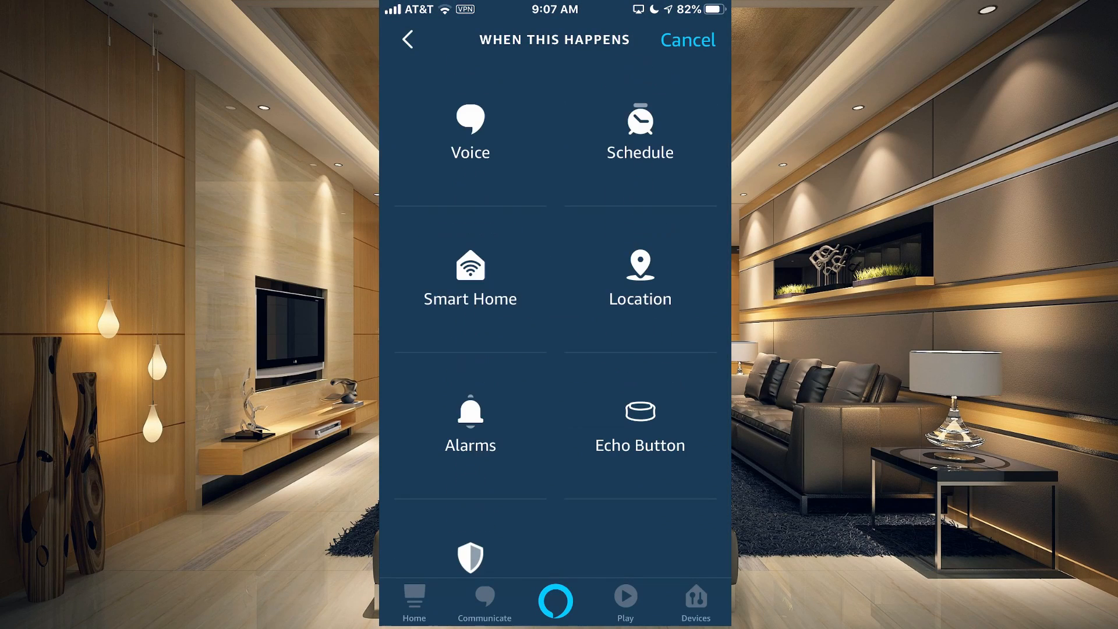
{"action": "scroll", "scroll_direction": "down", "scroll_amount": 3}
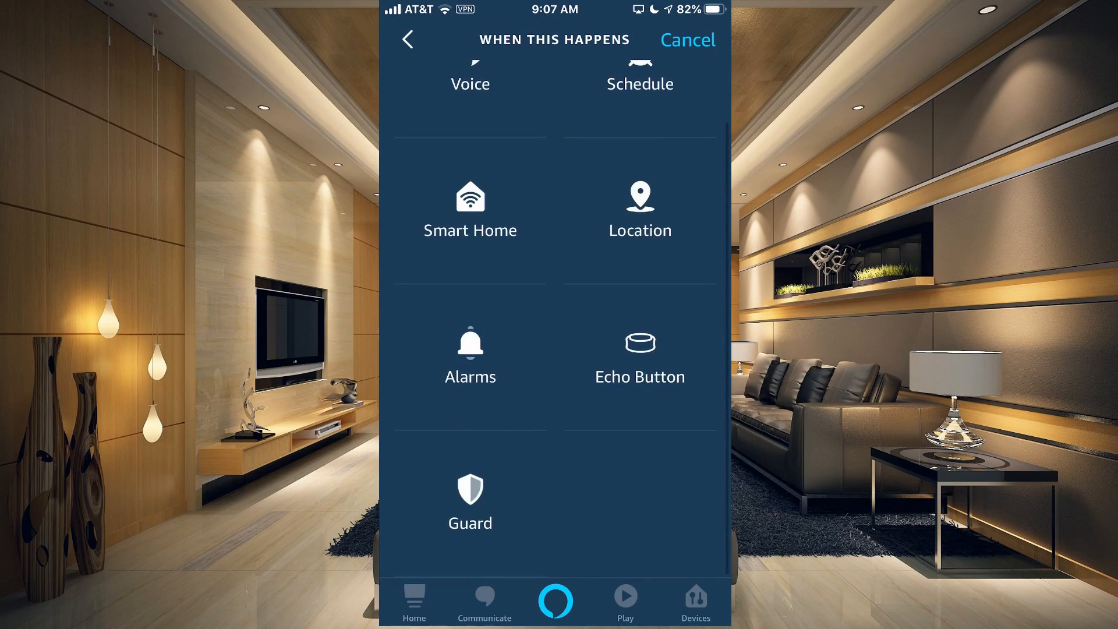
{"action": "left_click", "coordinate": [469, 500]}
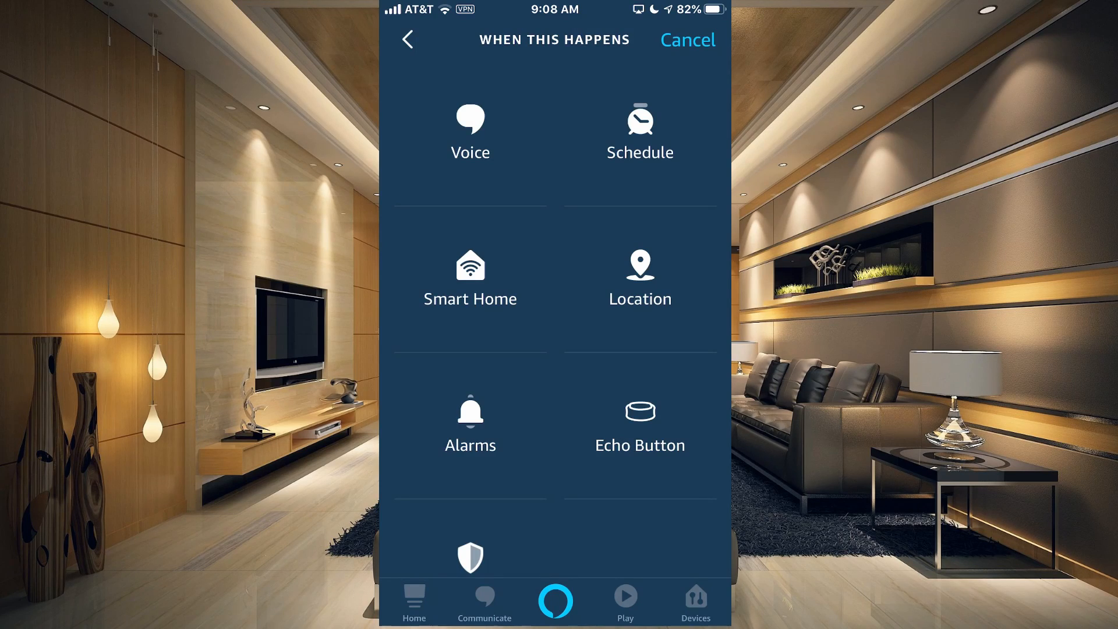
Review the 'Alexa, it's bed time' routine's light and sound actions, then return to the list.
{"action": "left_click", "coordinate": [687, 40]}
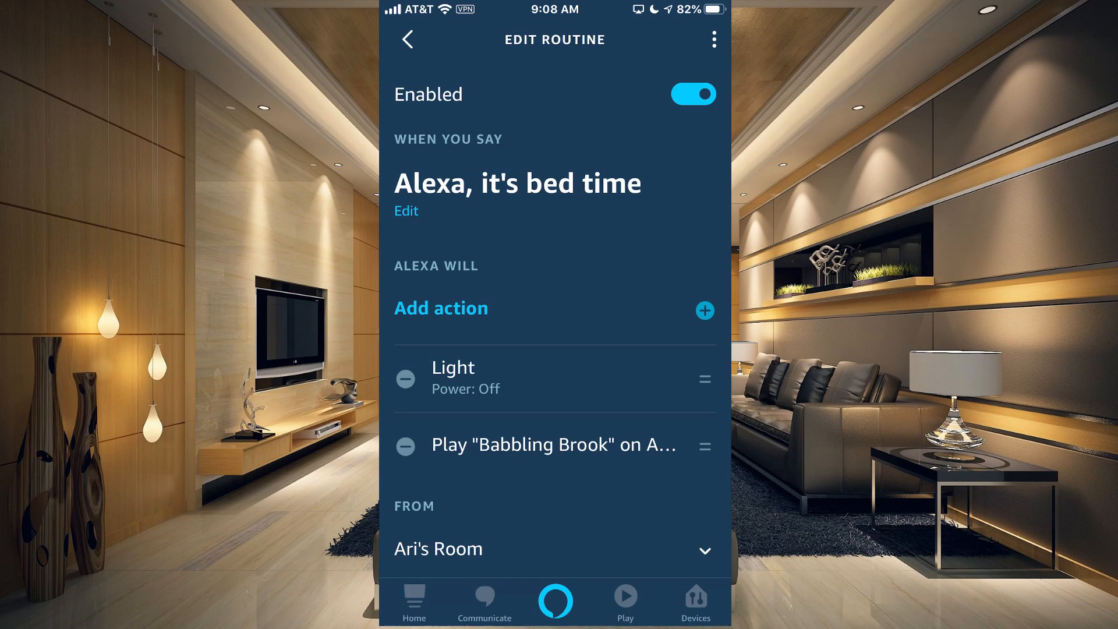
{"action": "scroll", "scroll_direction": "up", "scroll_amount": 3}
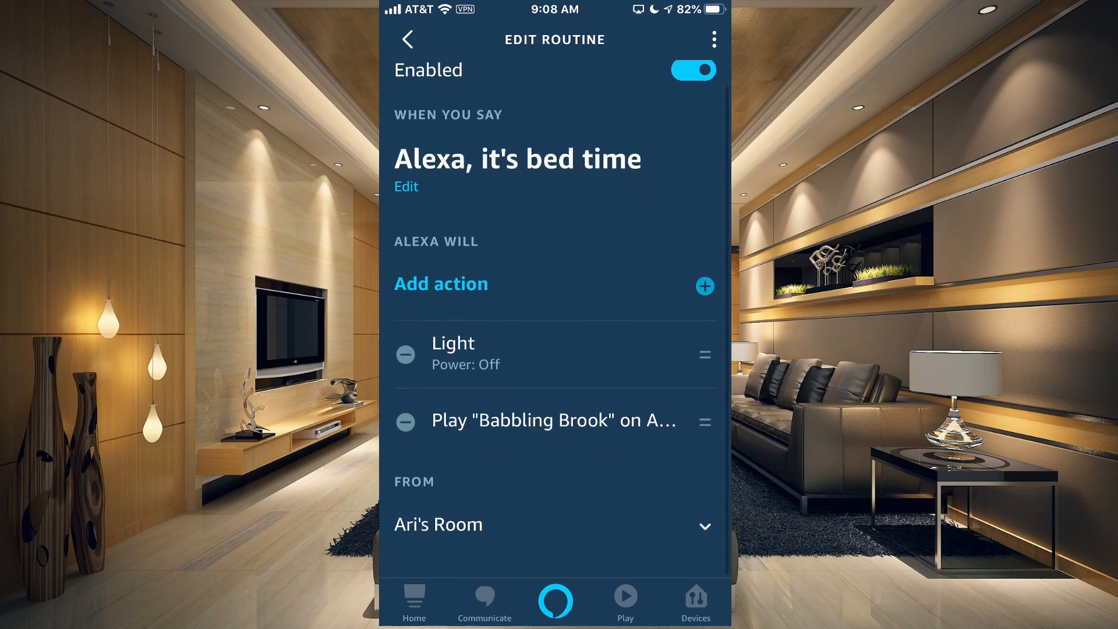
{"action": "scroll", "scroll_direction": "down", "scroll_amount": 3}
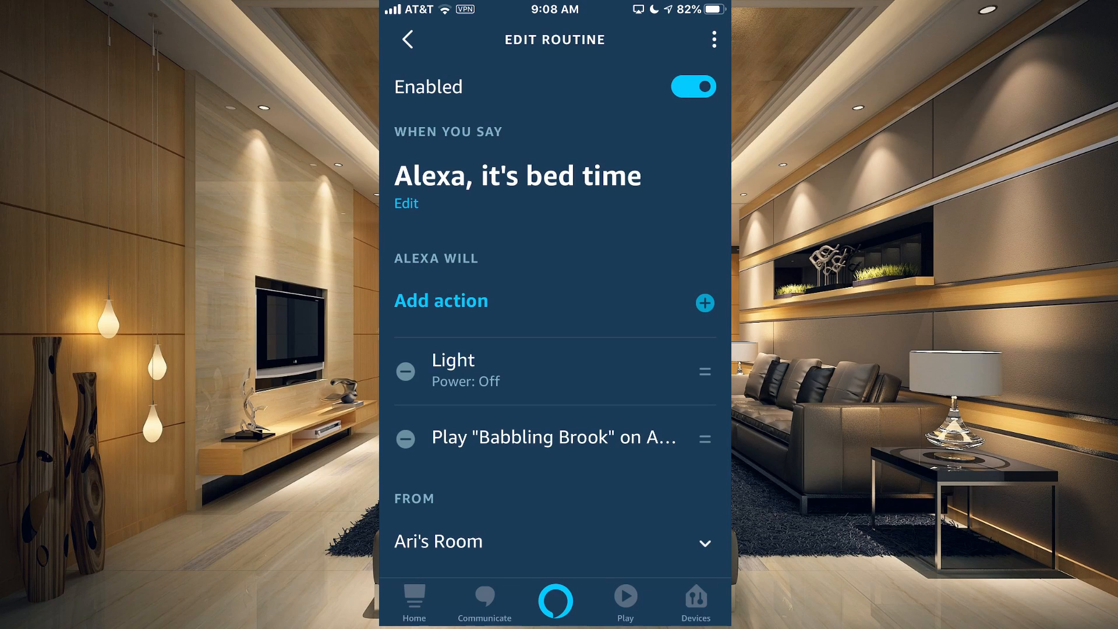
{"action": "left_click", "coordinate": [408, 39]}
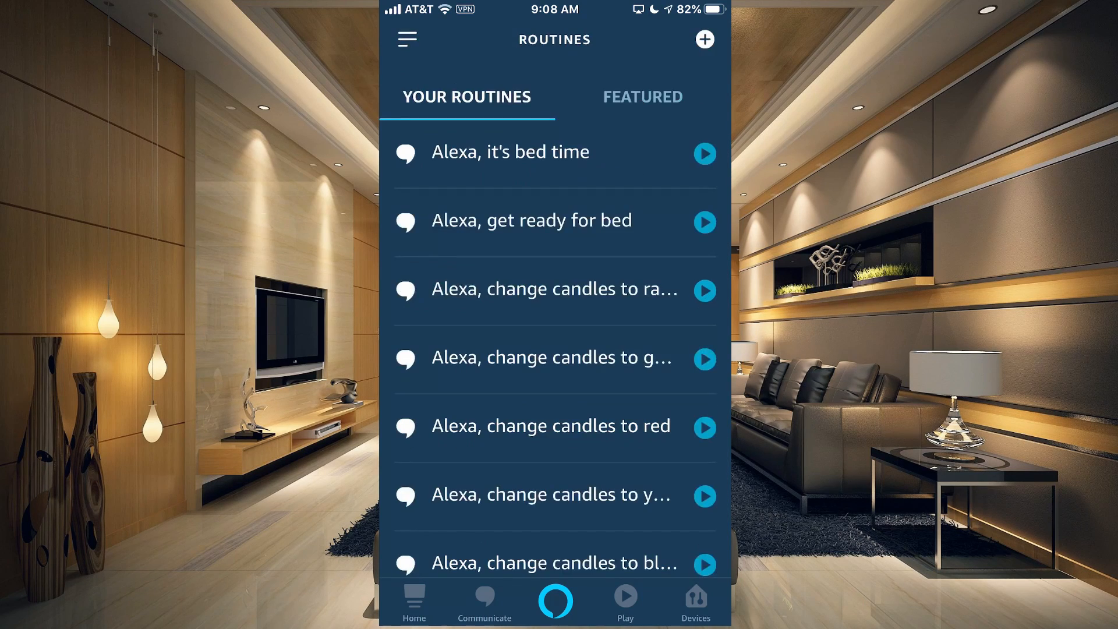
{"action": "left_click", "coordinate": [531, 220]}
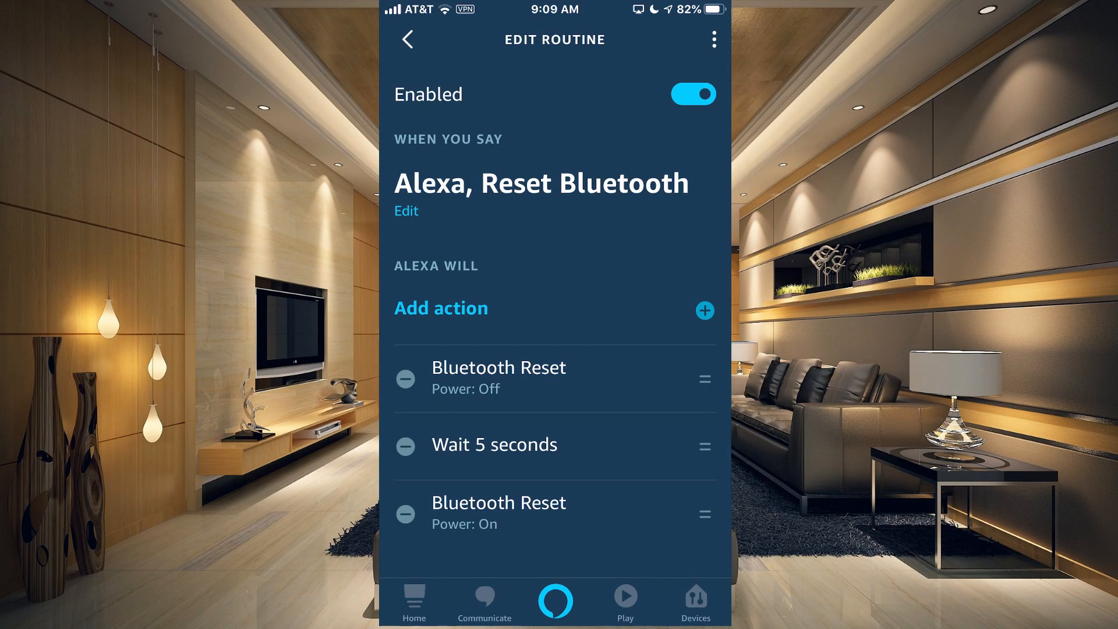
{"action": "scroll", "scroll_direction": "down", "scroll_amount": 3}
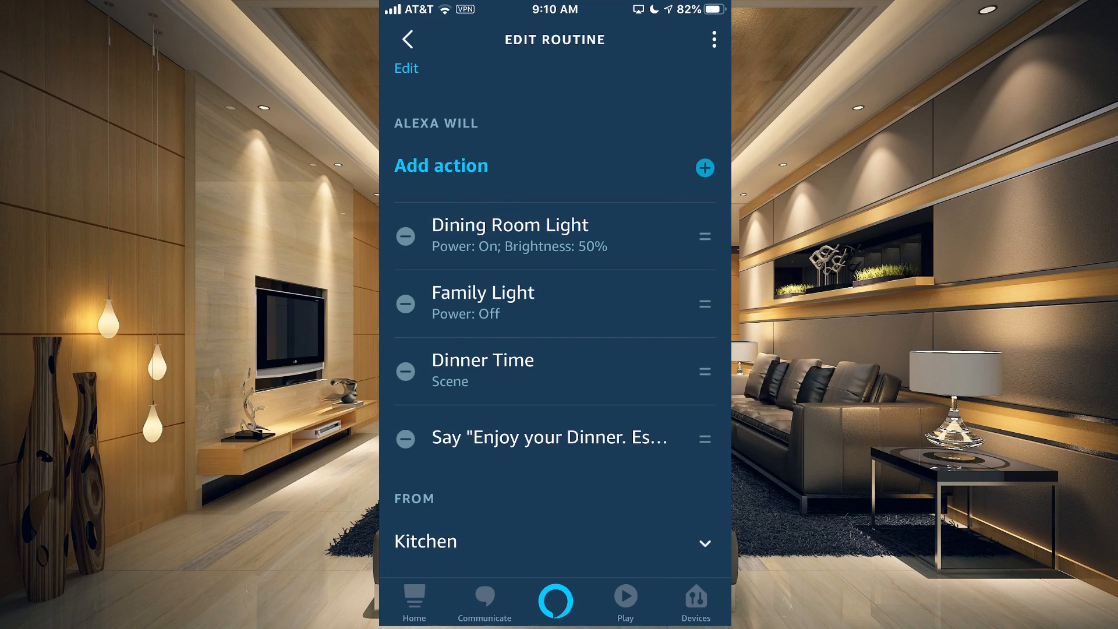
{"action": "left_click", "coordinate": [407, 40]}
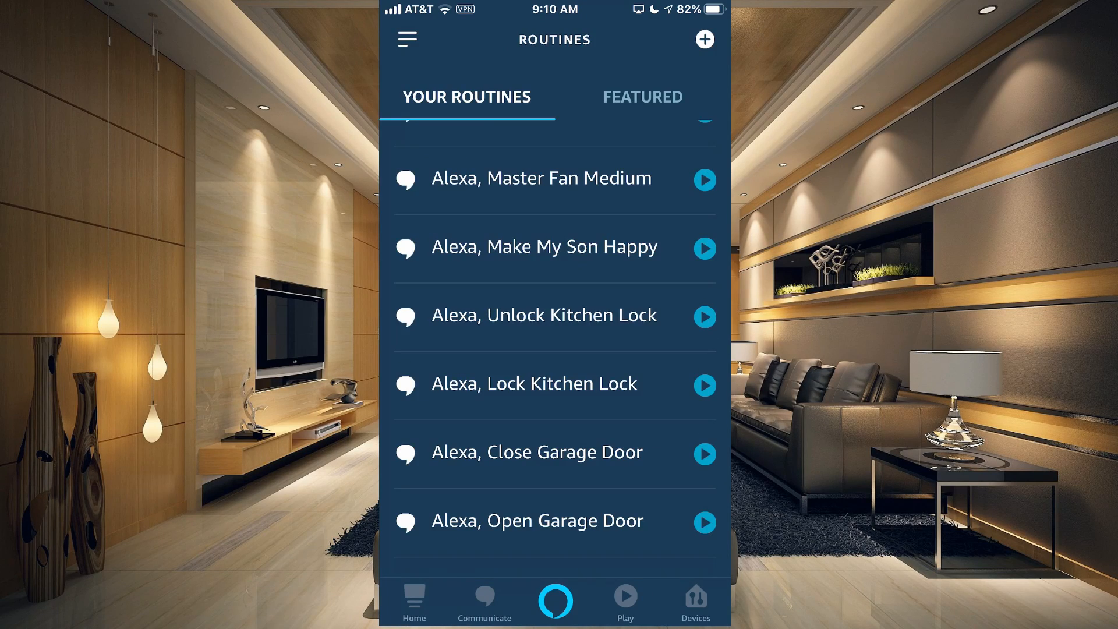
Review Make My Son Happy's volume-3 and song actions, then move on to Master Fan High.
{"action": "left_click", "coordinate": [544, 247]}
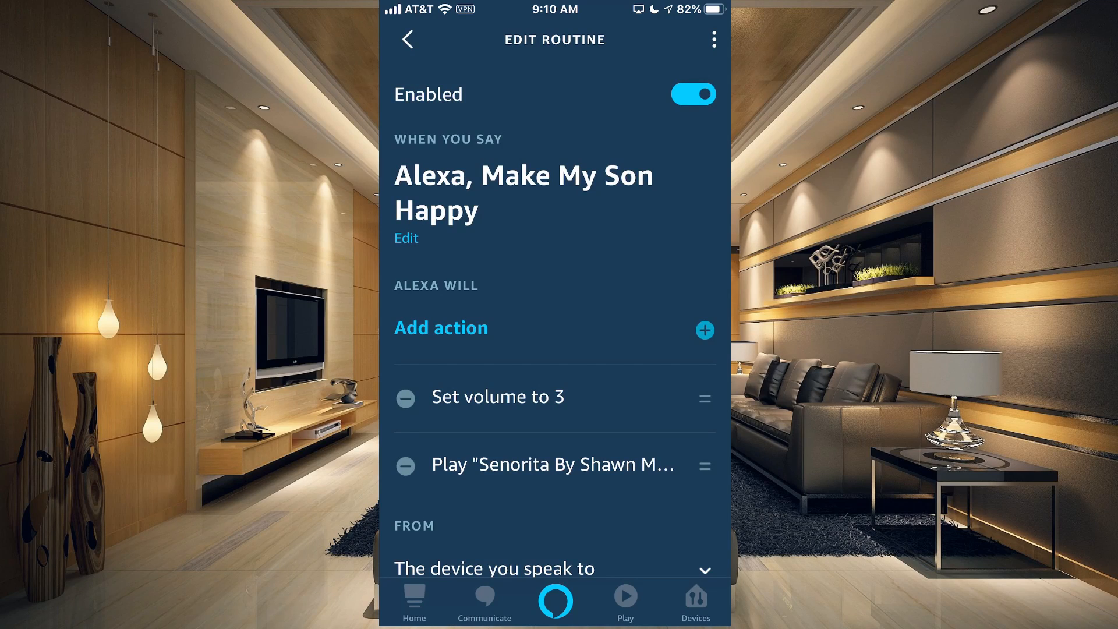
{"action": "scroll", "scroll_direction": "up", "scroll_amount": 3}
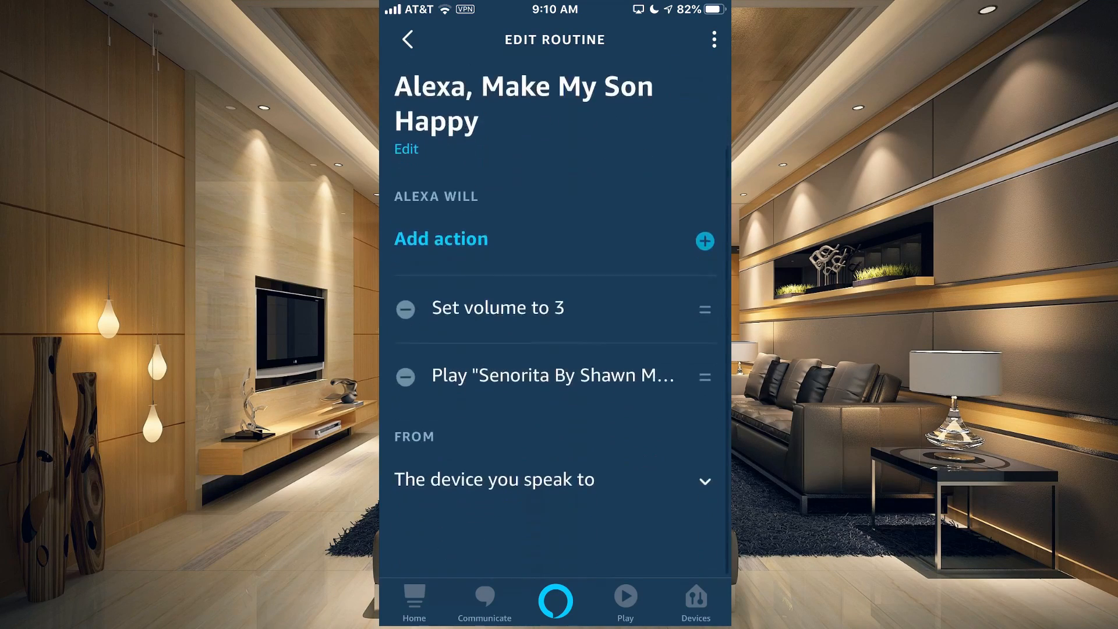
{"action": "scroll", "scroll_direction": "down", "scroll_amount": 3}
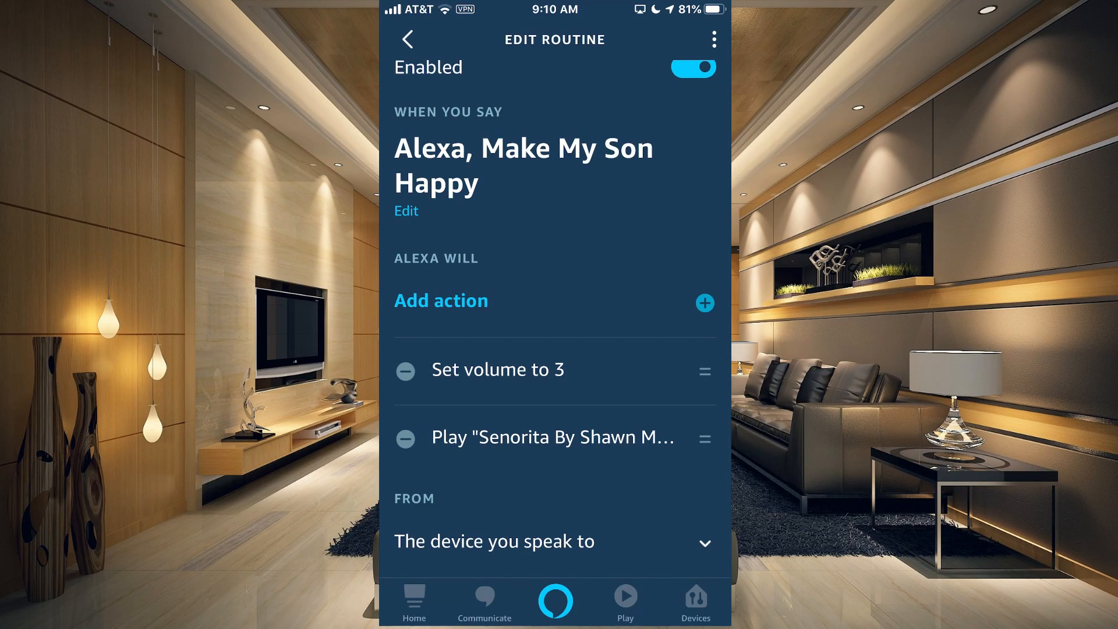
{"action": "left_click", "coordinate": [406, 39]}
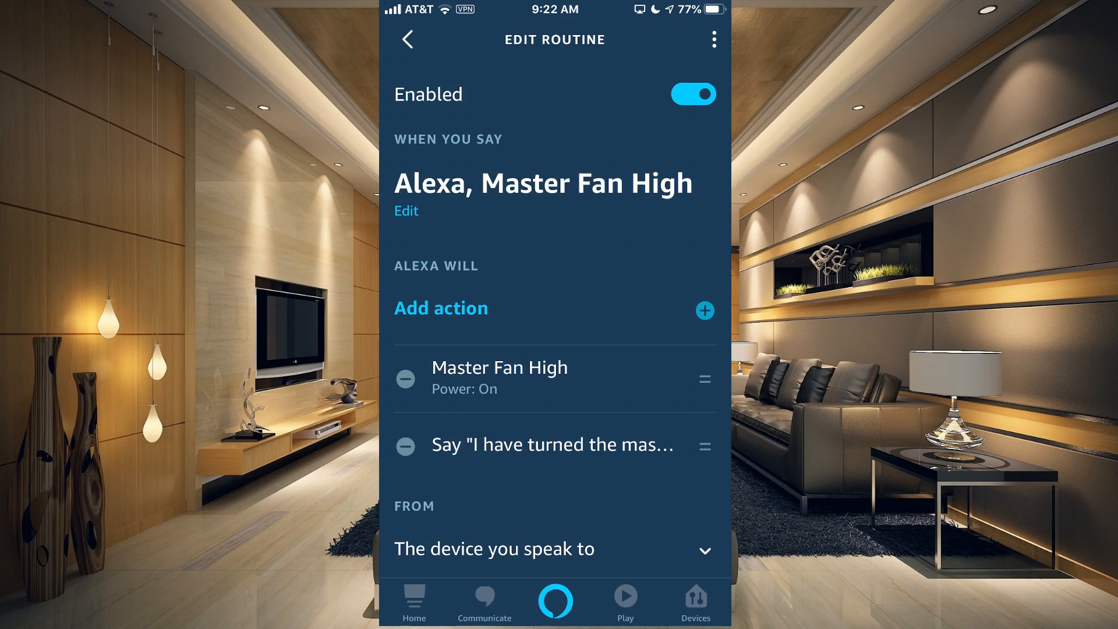
Keep Master Fan High's spoken fan message, set it to play from Office and save.
{"action": "left_click", "coordinate": [552, 444]}
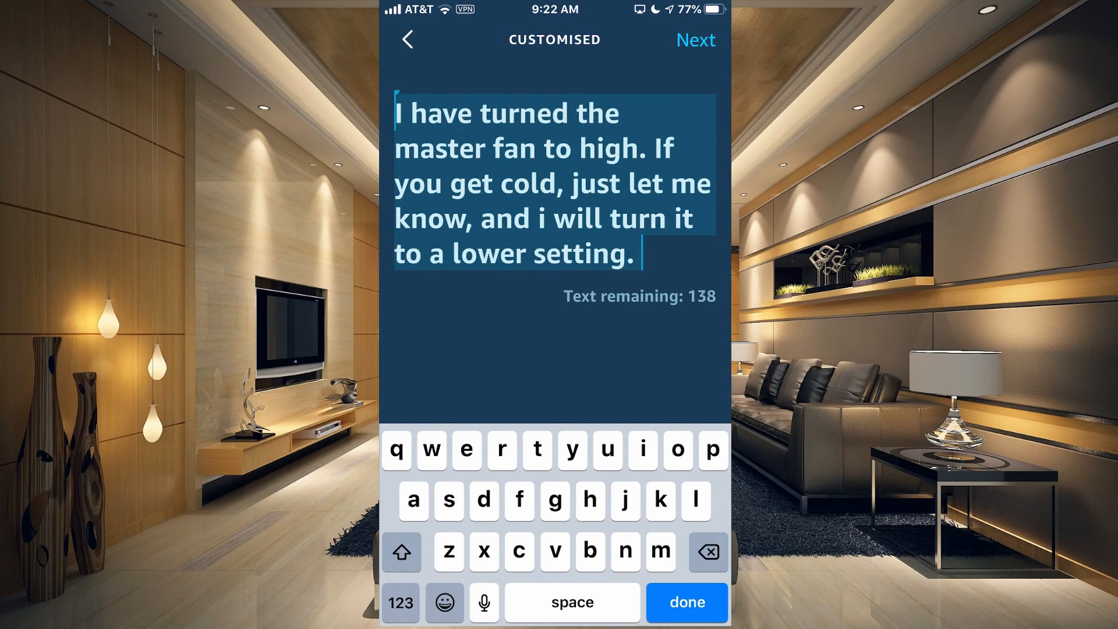
{"action": "left_click", "coordinate": [695, 39]}
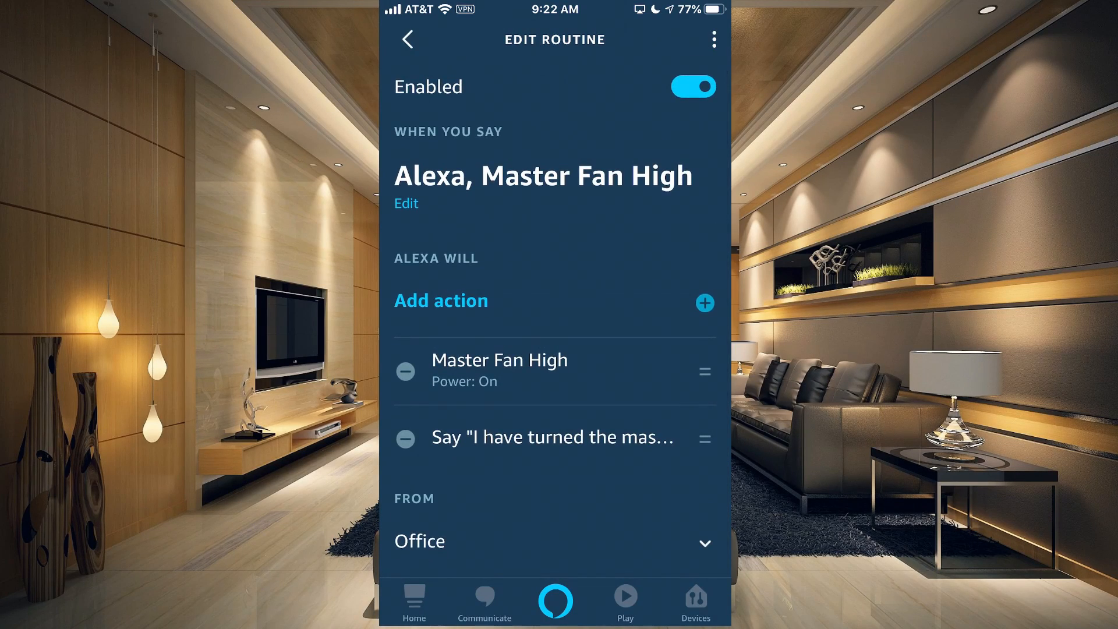
{"action": "left_click", "coordinate": [407, 39]}
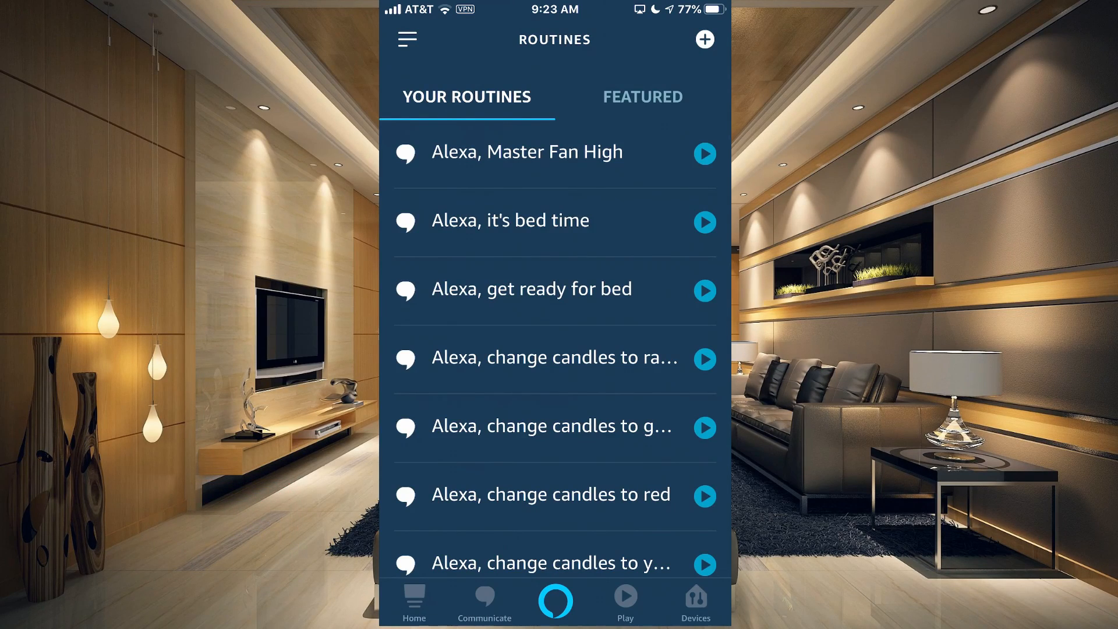
{"action": "scroll", "scroll_direction": "up", "scroll_amount": 3}
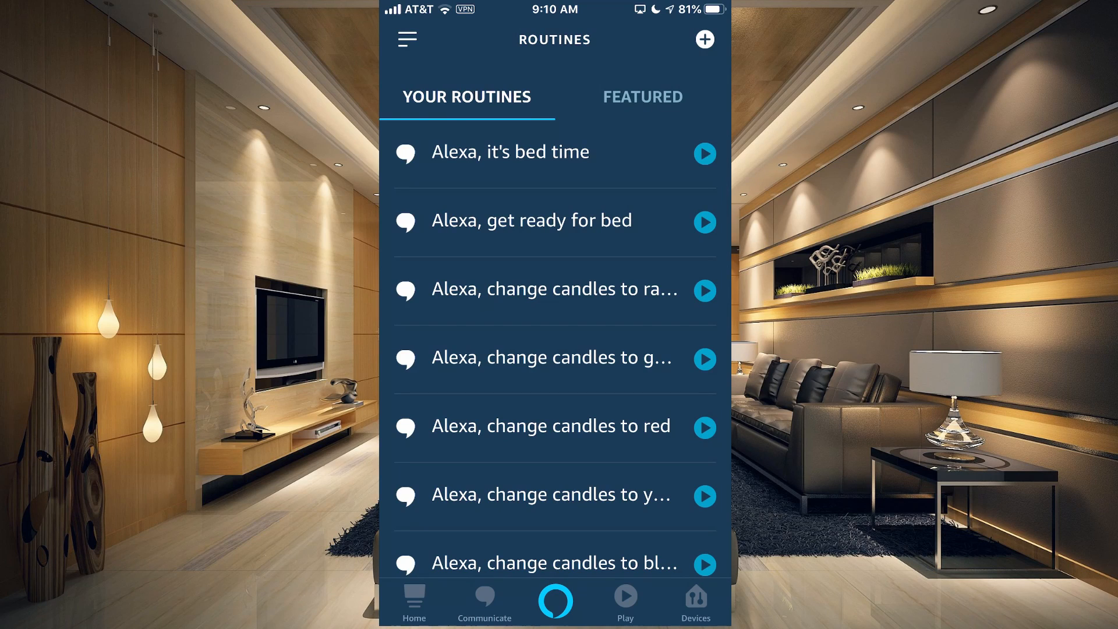
Create a routine with voice trigger 'Alexa, This is a test' and list the available actions.
{"action": "left_click", "coordinate": [703, 39]}
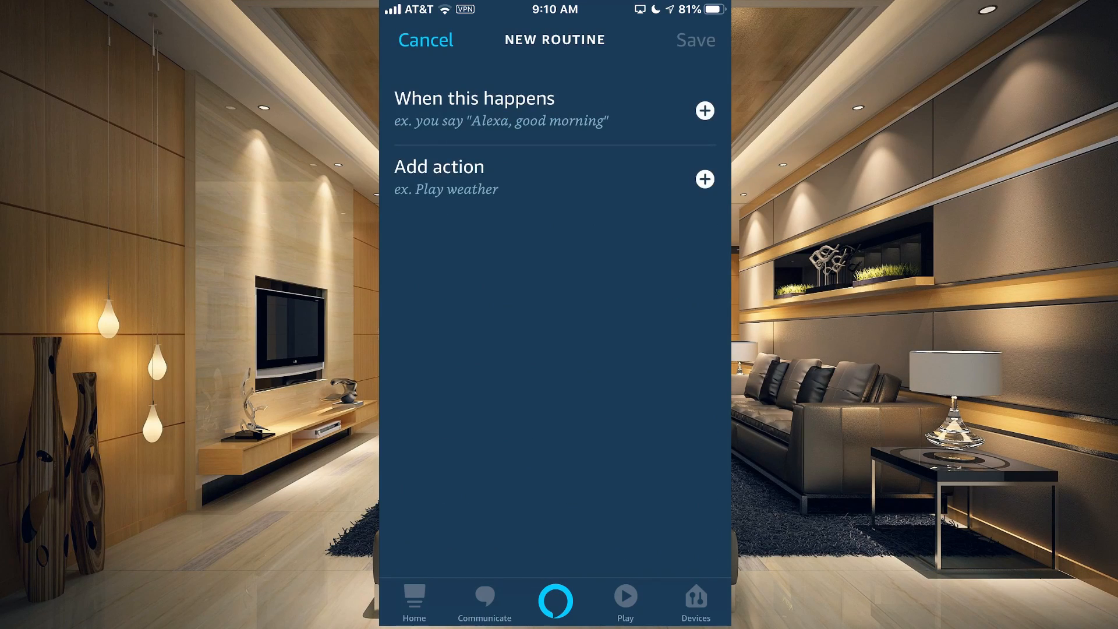
{"action": "left_click", "coordinate": [704, 111]}
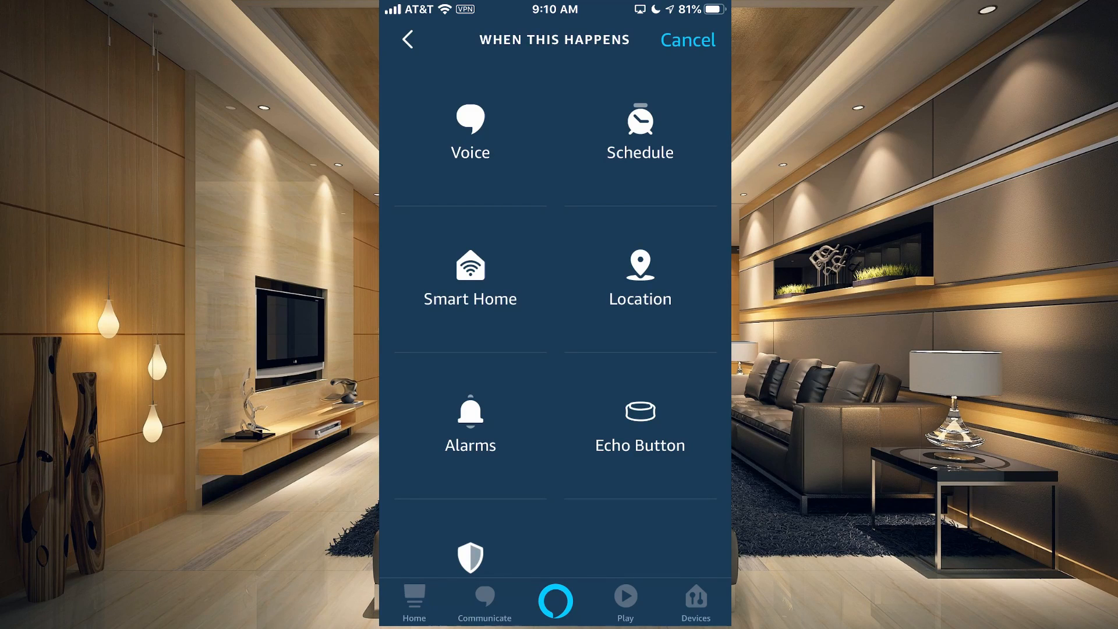
{"action": "left_click", "coordinate": [687, 40]}
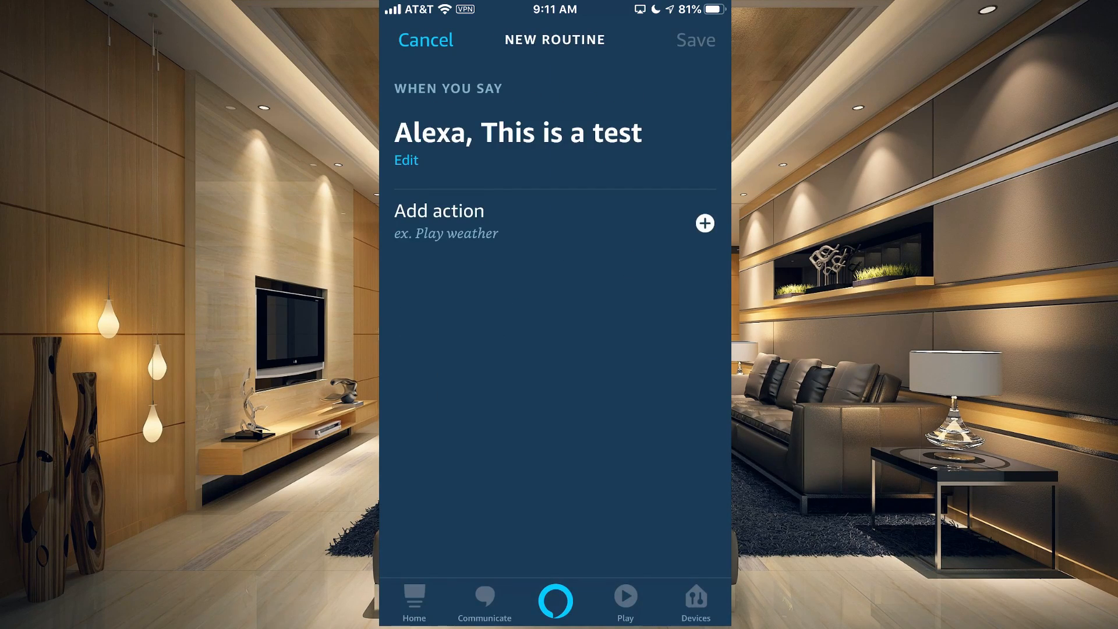
{"action": "left_click", "coordinate": [703, 224]}
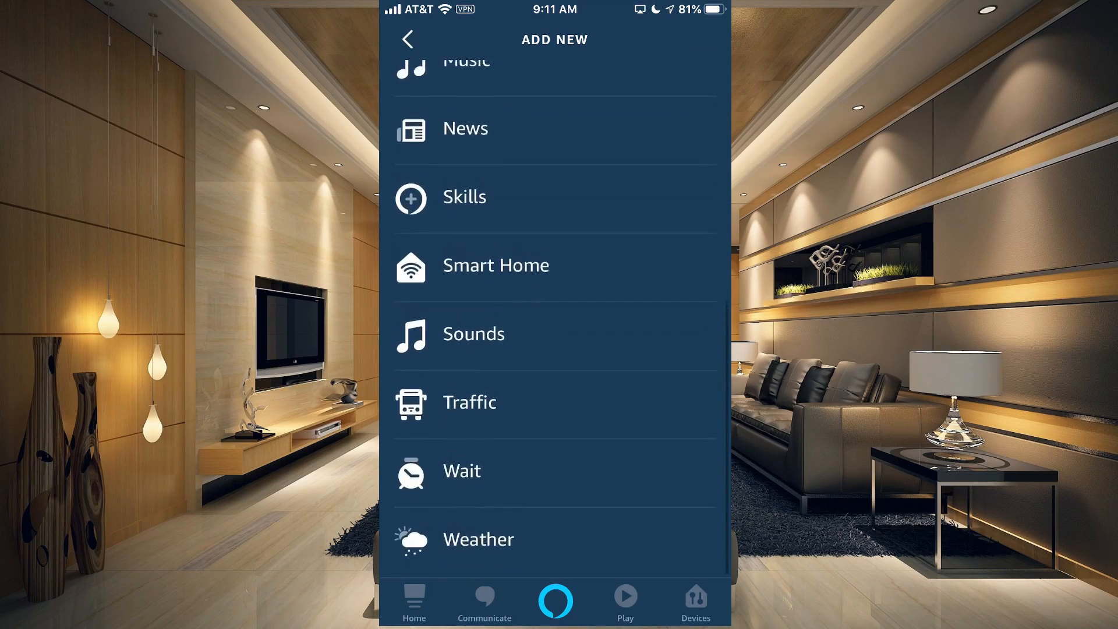
{"action": "scroll", "scroll_direction": "up", "scroll_amount": 3}
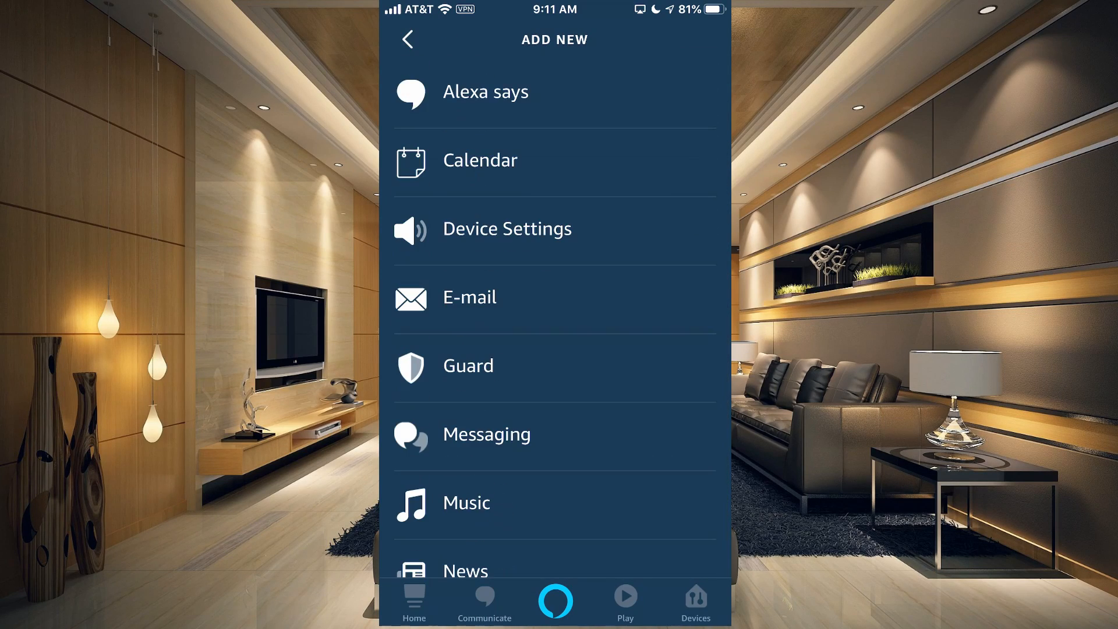
Add an Alexa Says 'Tell you something new' phrase from the Office device and save the routine.
{"action": "left_click", "coordinate": [484, 91]}
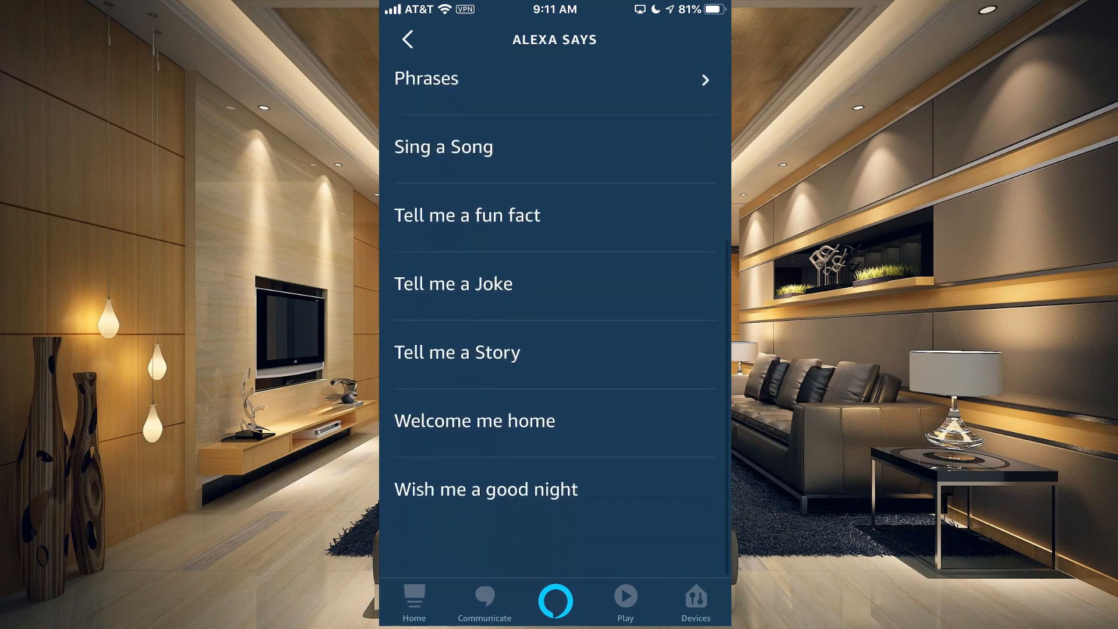
{"action": "left_click", "coordinate": [555, 78]}
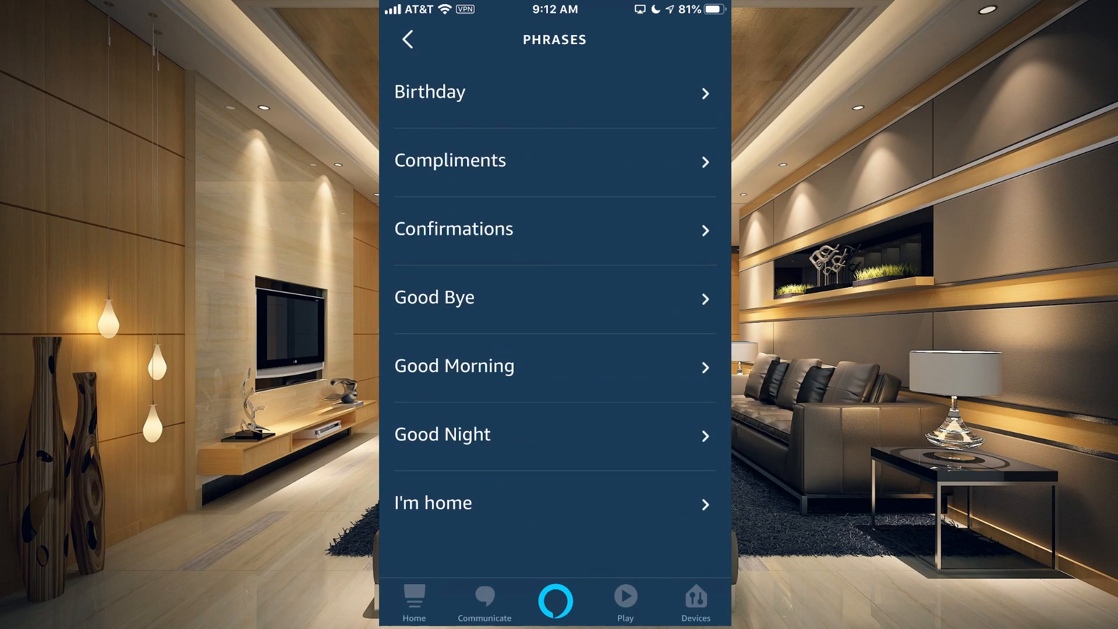
{"action": "left_click", "coordinate": [408, 40]}
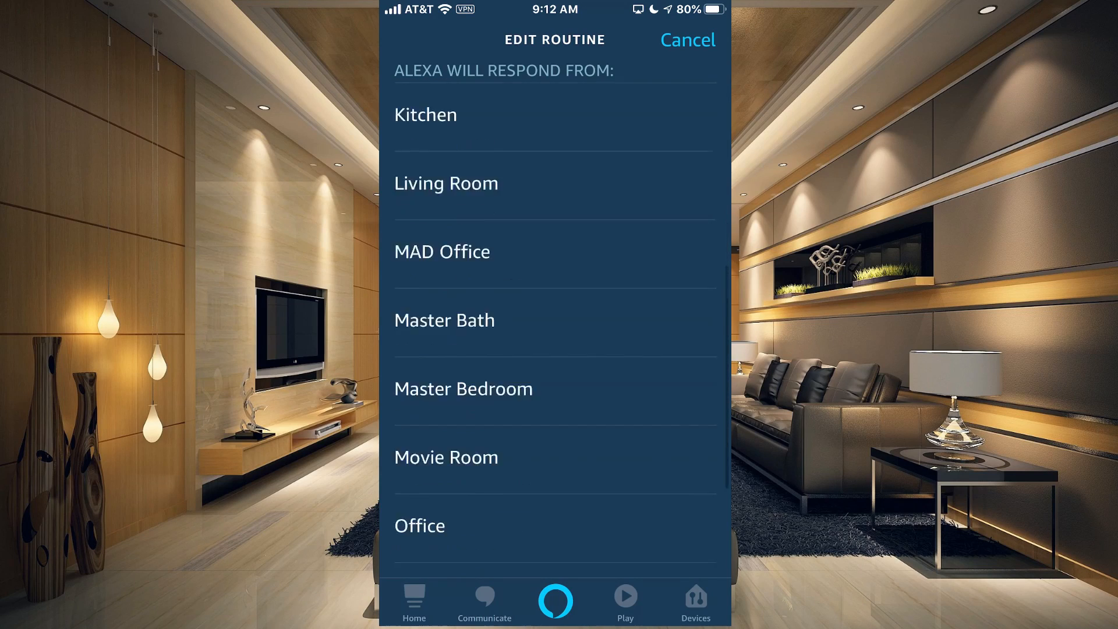
{"action": "left_click", "coordinate": [419, 525]}
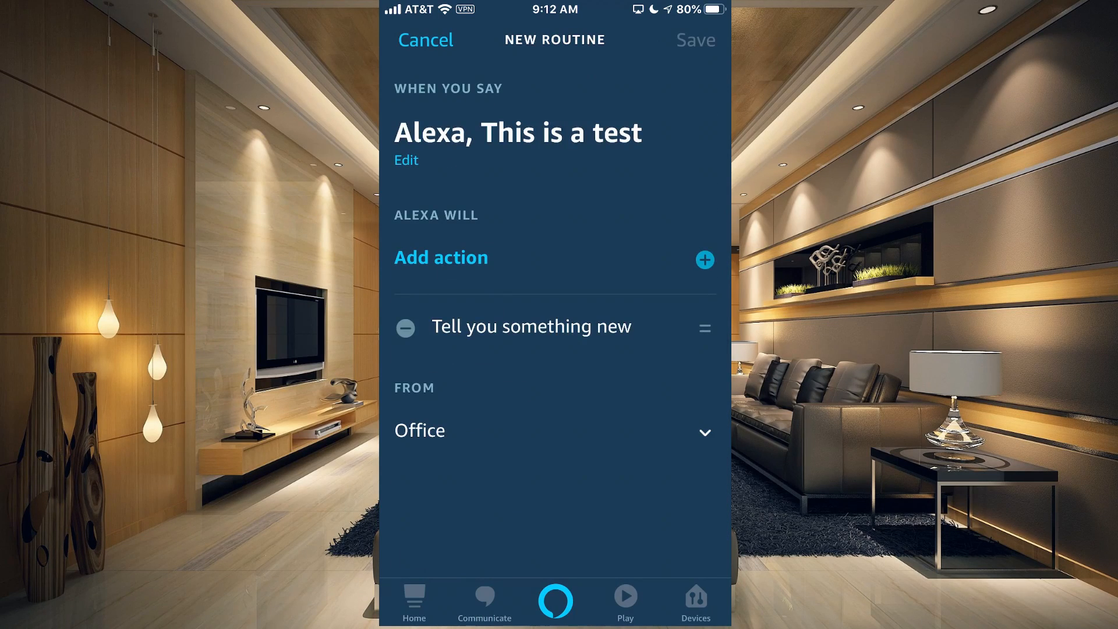
{"action": "left_click", "coordinate": [694, 40]}
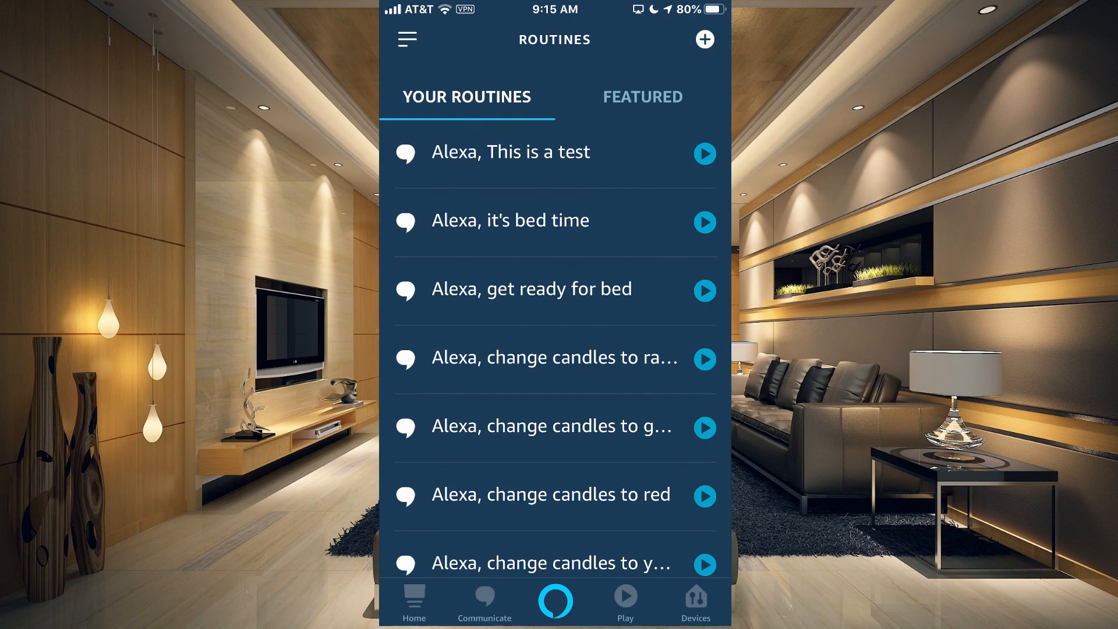
Preview the Music action's song, provider and timer fields, then return to the action types list.
{"action": "left_click", "coordinate": [510, 151]}
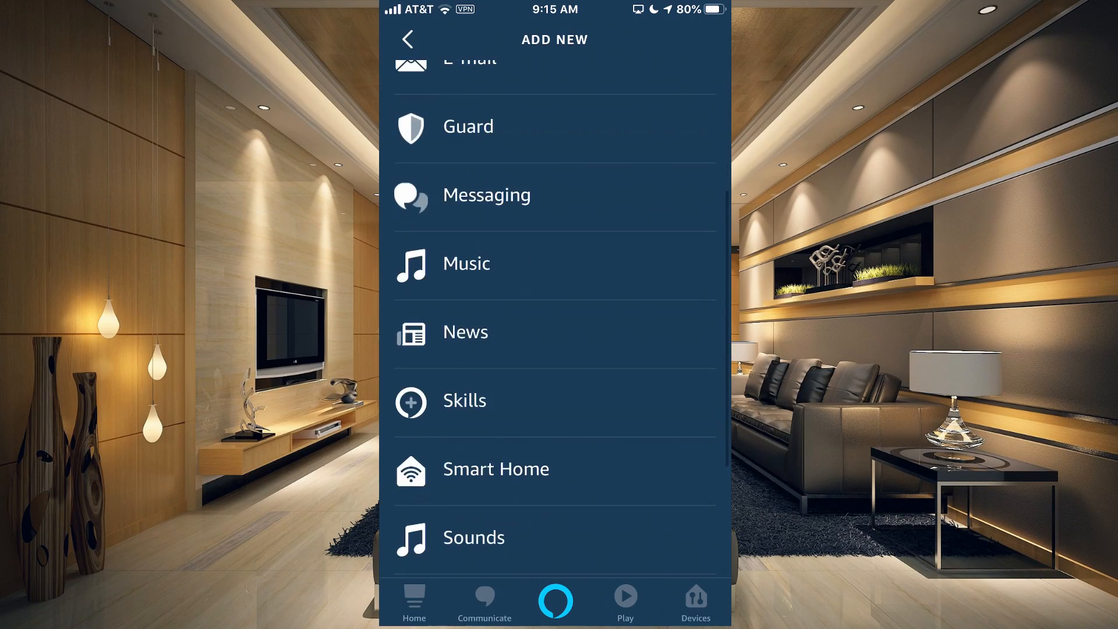
{"action": "scroll", "scroll_direction": "down", "scroll_amount": 3}
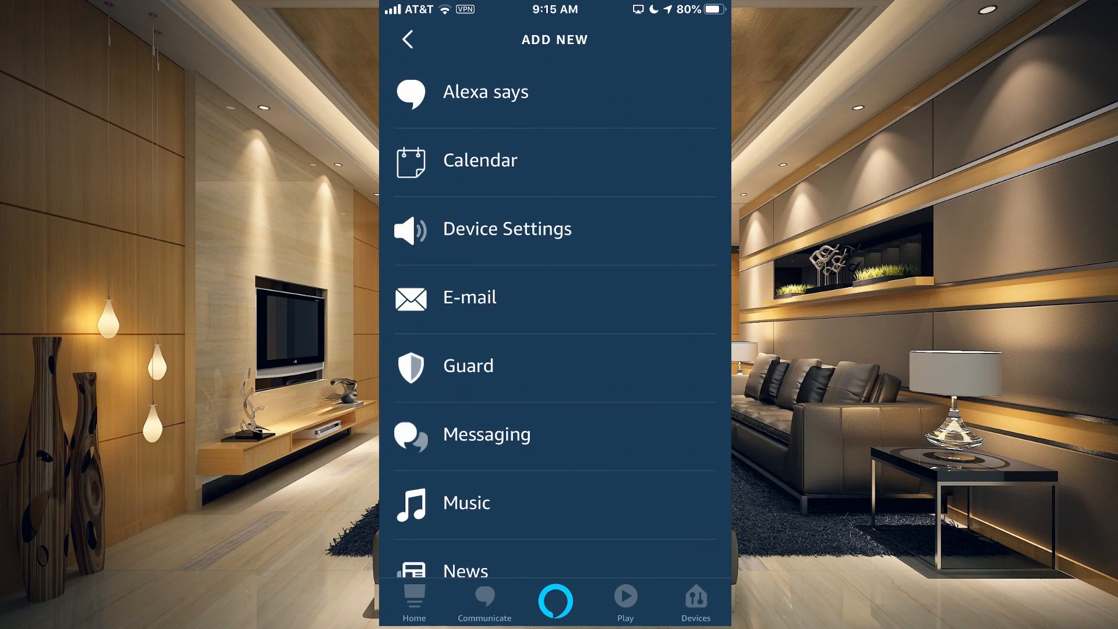
{"action": "left_click", "coordinate": [506, 228]}
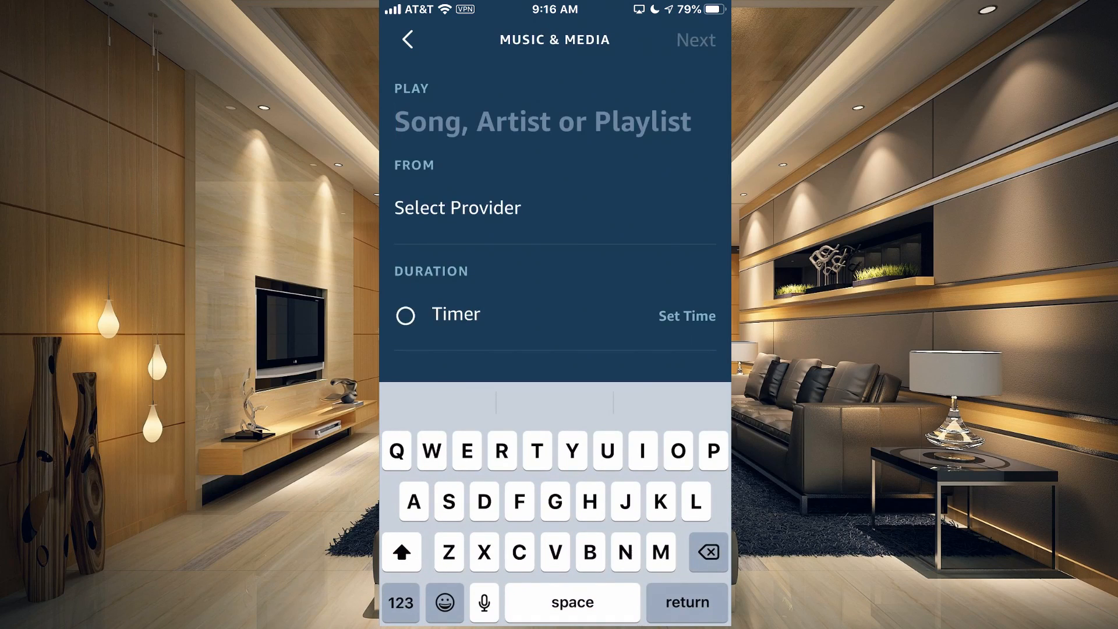
{"action": "left_click", "coordinate": [542, 121]}
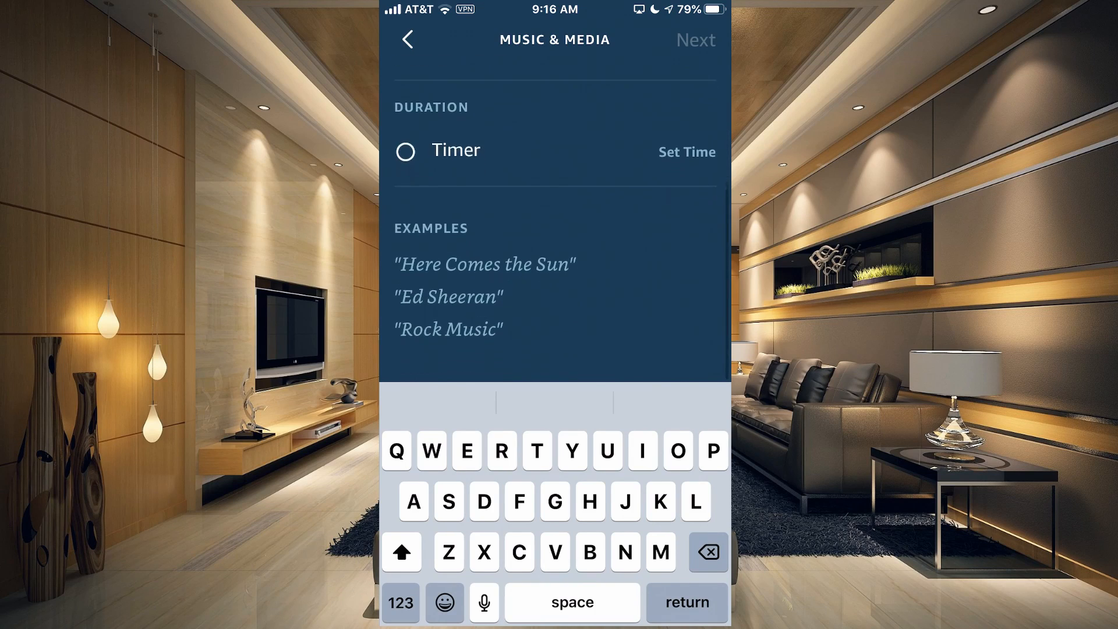
{"action": "scroll", "scroll_direction": "down", "scroll_amount": 3}
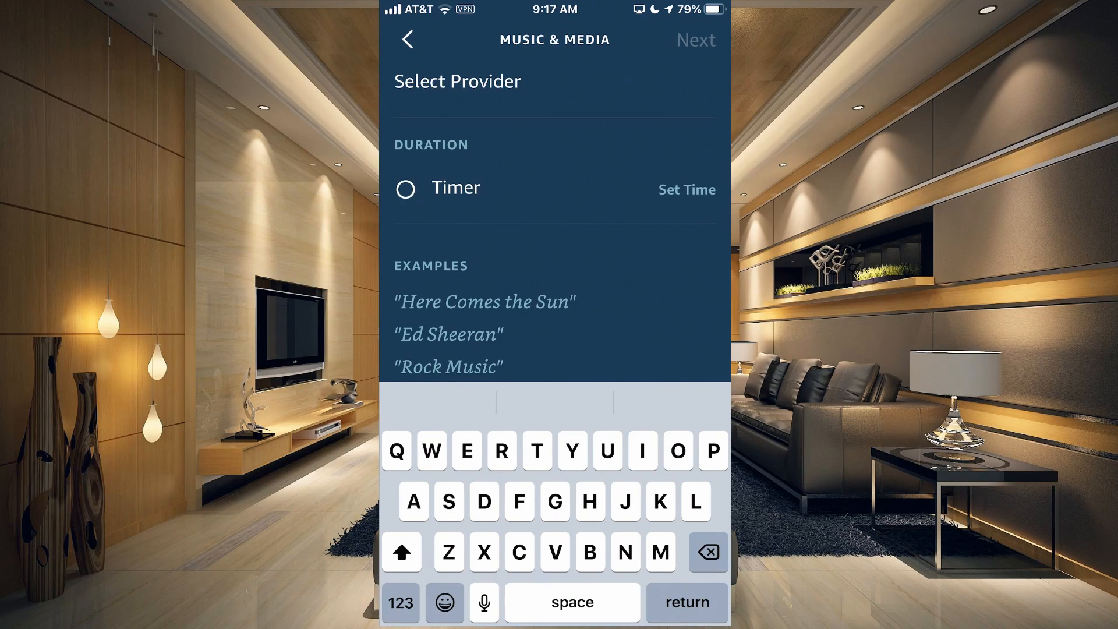
{"action": "left_click", "coordinate": [407, 39]}
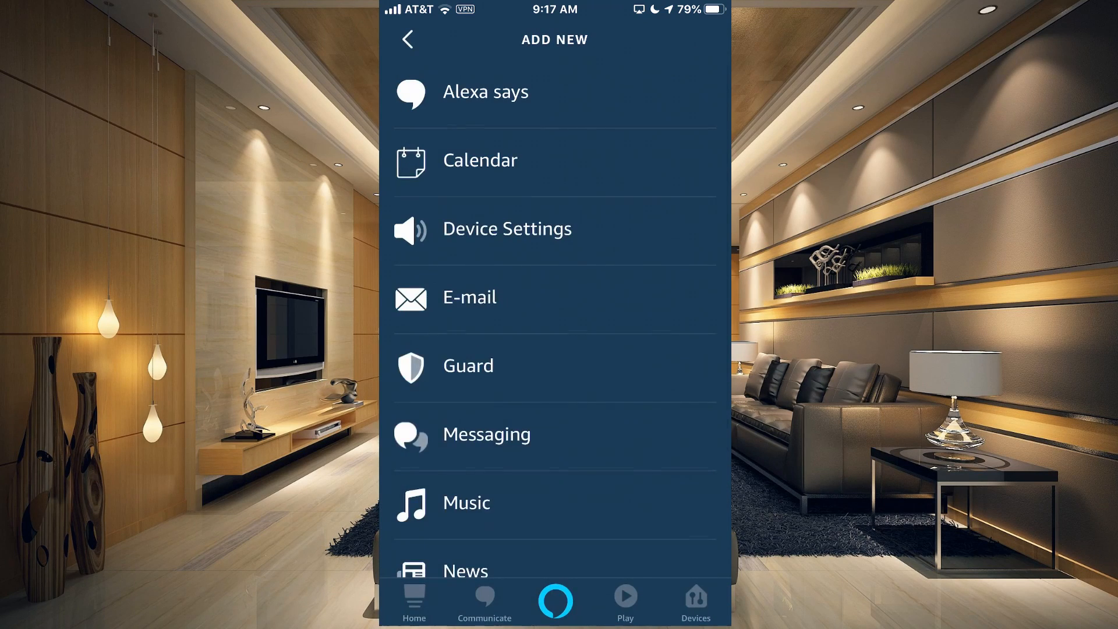
Preview the Bells and Buzzers sounds and the traffic report option without adding them.
{"action": "left_click", "coordinate": [465, 571]}
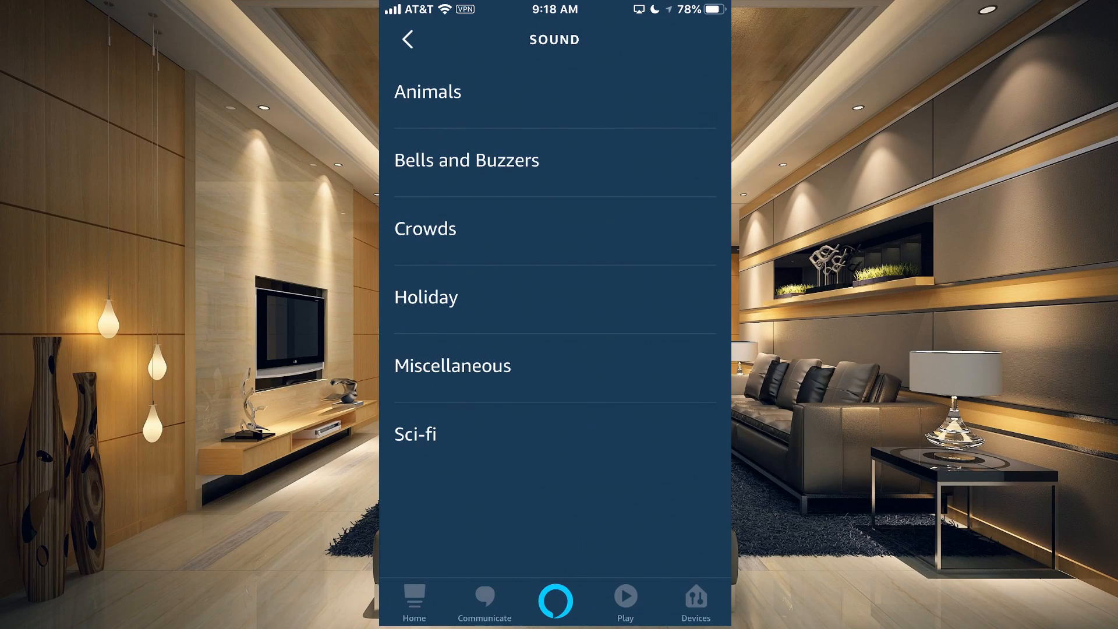
{"action": "left_click", "coordinate": [466, 160]}
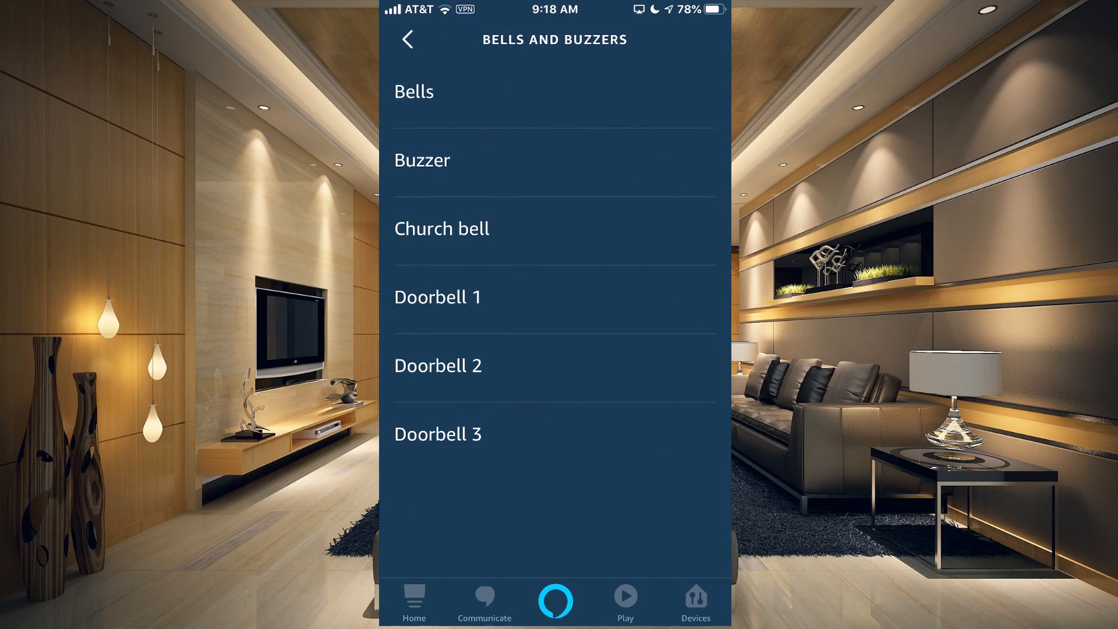
{"action": "left_click", "coordinate": [407, 40]}
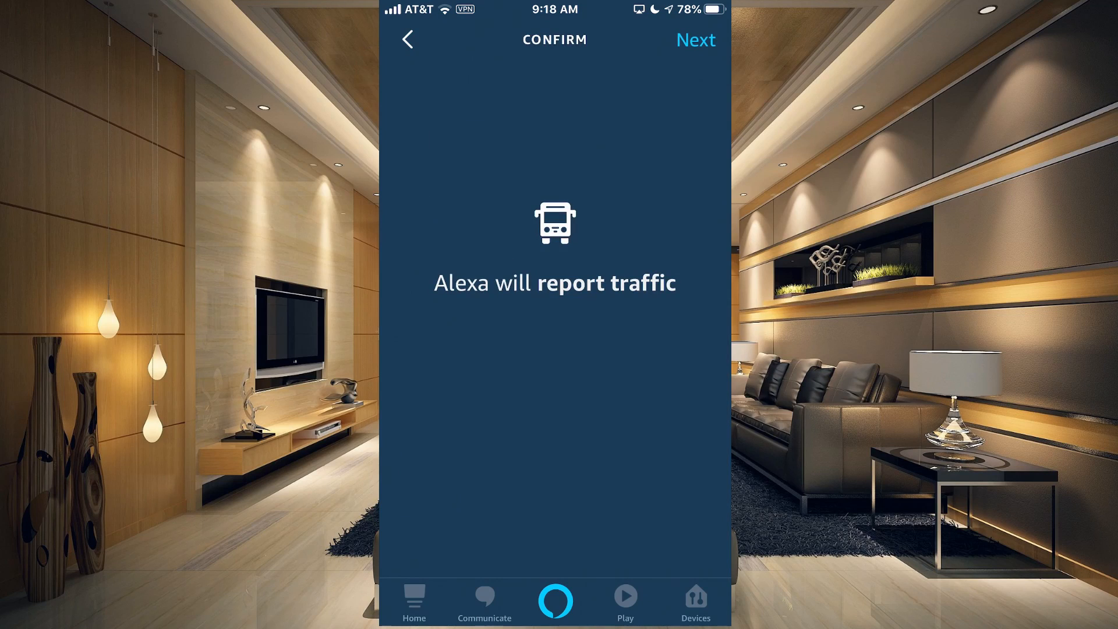
{"action": "left_click", "coordinate": [694, 40]}
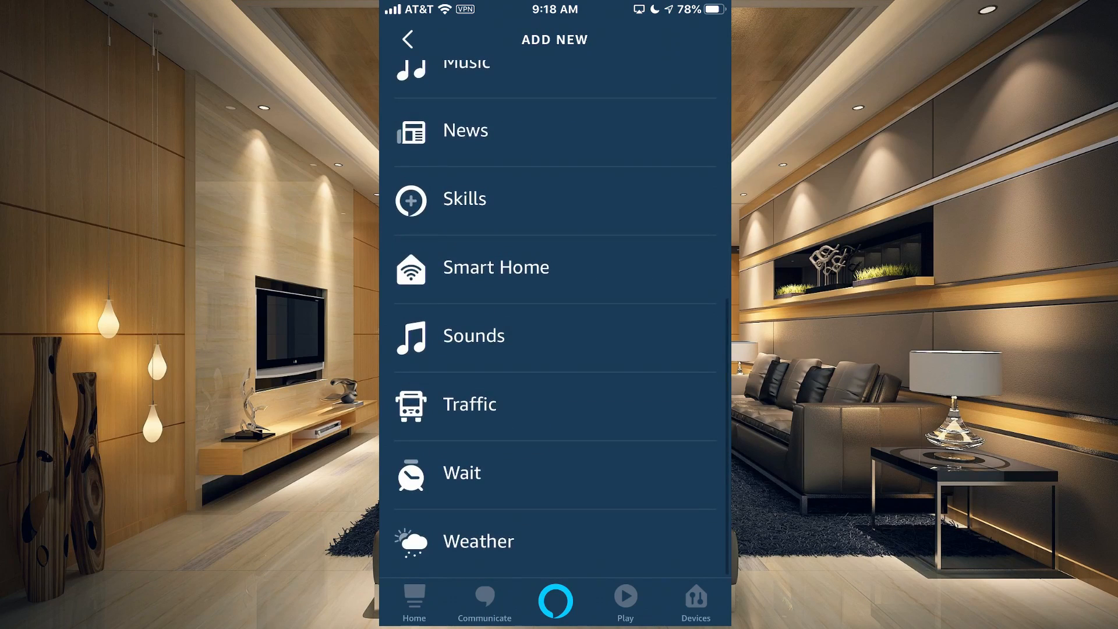
Preview the weather report action, then bring up the Animals sound choices.
{"action": "left_click", "coordinate": [477, 540]}
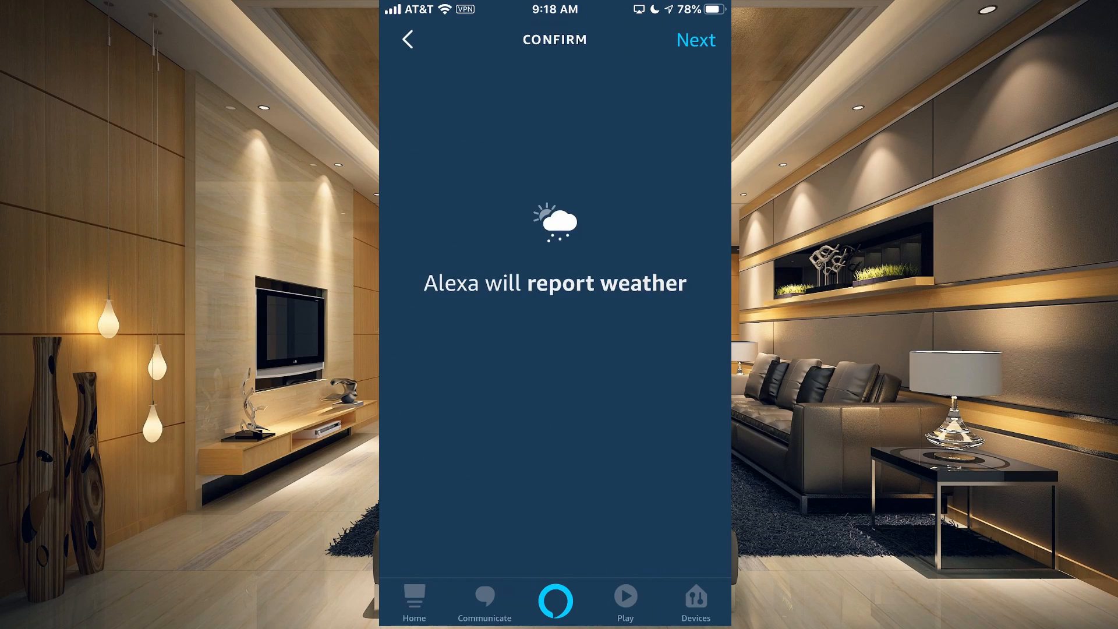
{"action": "left_click", "coordinate": [408, 39]}
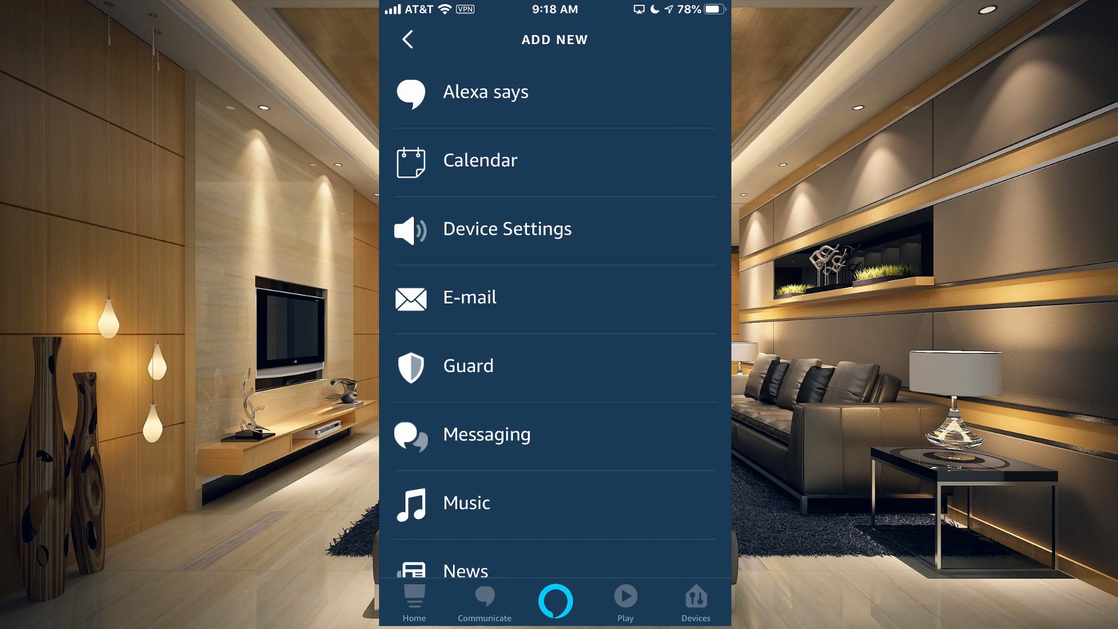
{"action": "scroll", "scroll_direction": "down", "scroll_amount": 3}
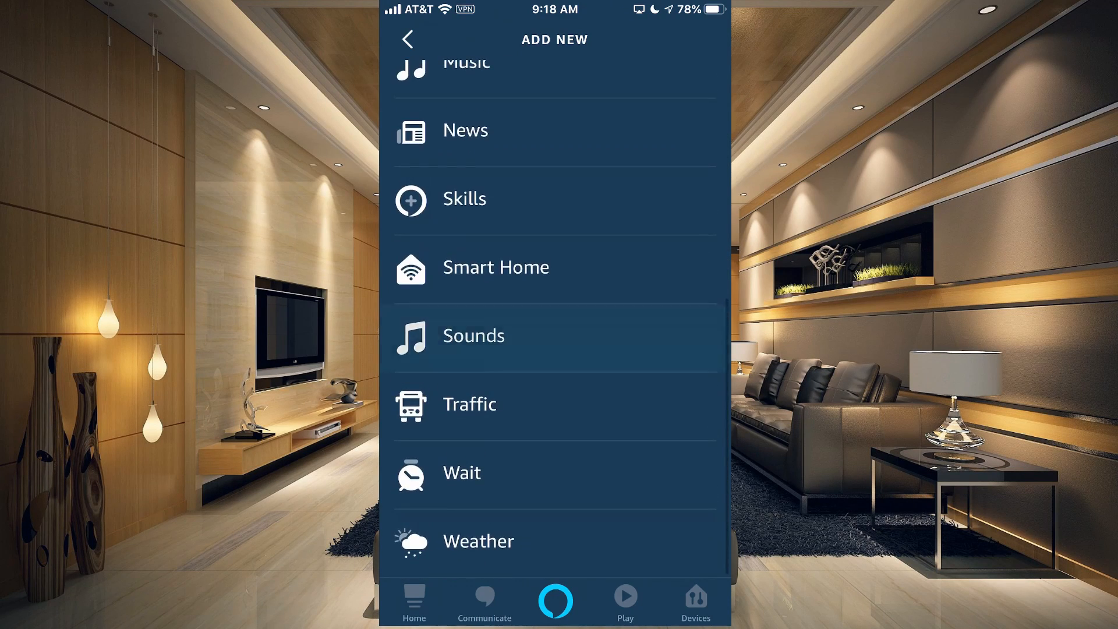
{"action": "left_click", "coordinate": [474, 336]}
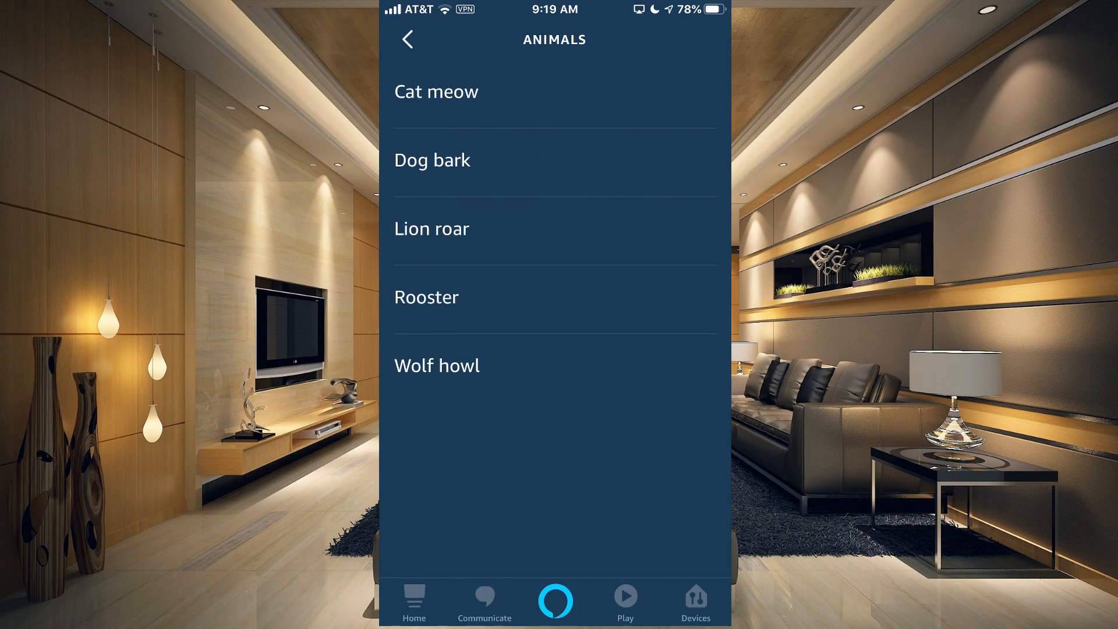
Add the Lion roar sound to the routine, save it and play it to test.
{"action": "left_click", "coordinate": [431, 229]}
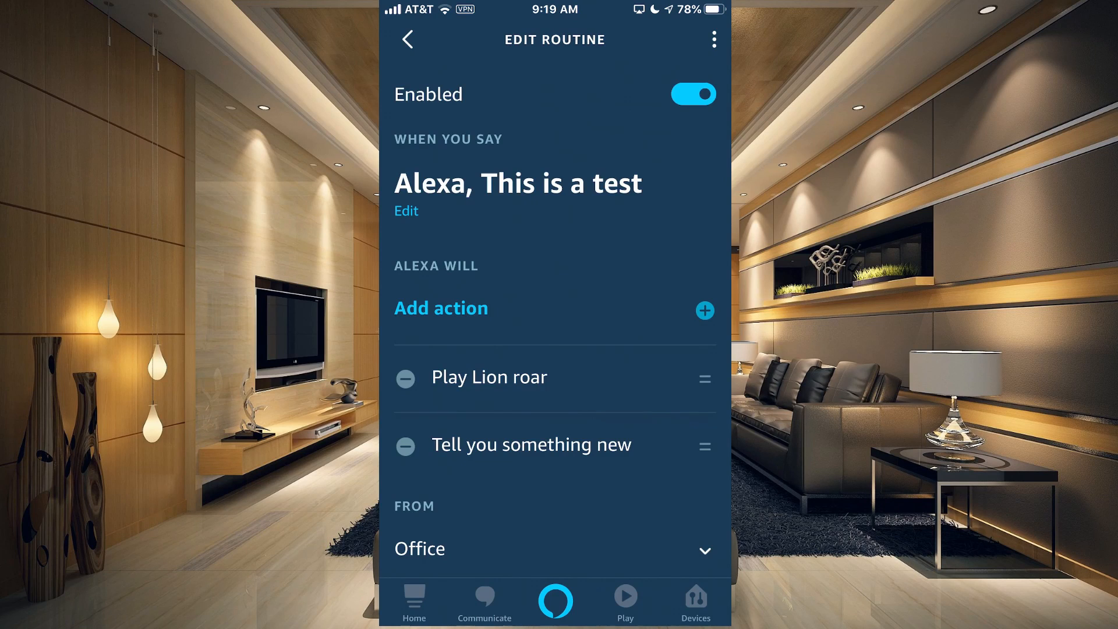
{"action": "scroll", "scroll_direction": "up", "scroll_amount": 3}
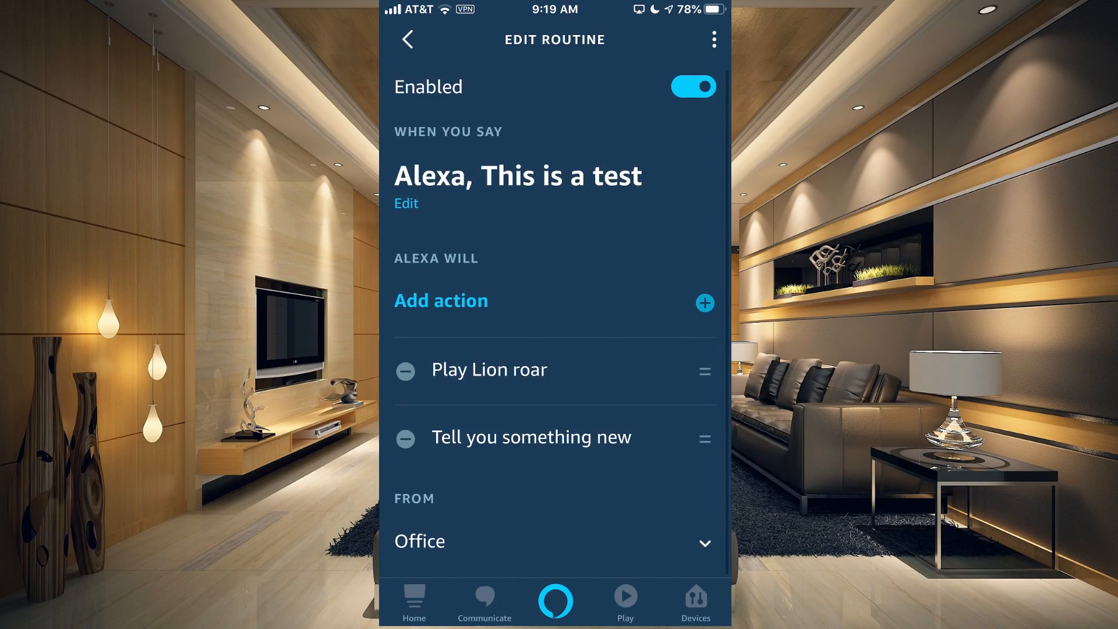
{"action": "left_click", "coordinate": [407, 39]}
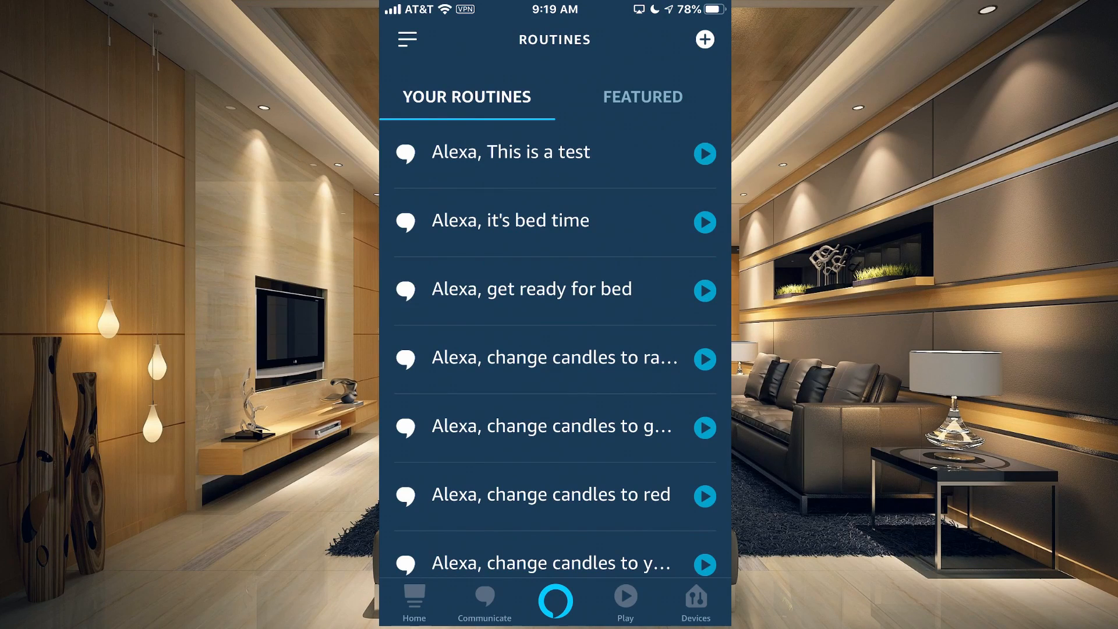
{"action": "left_click", "coordinate": [705, 153]}
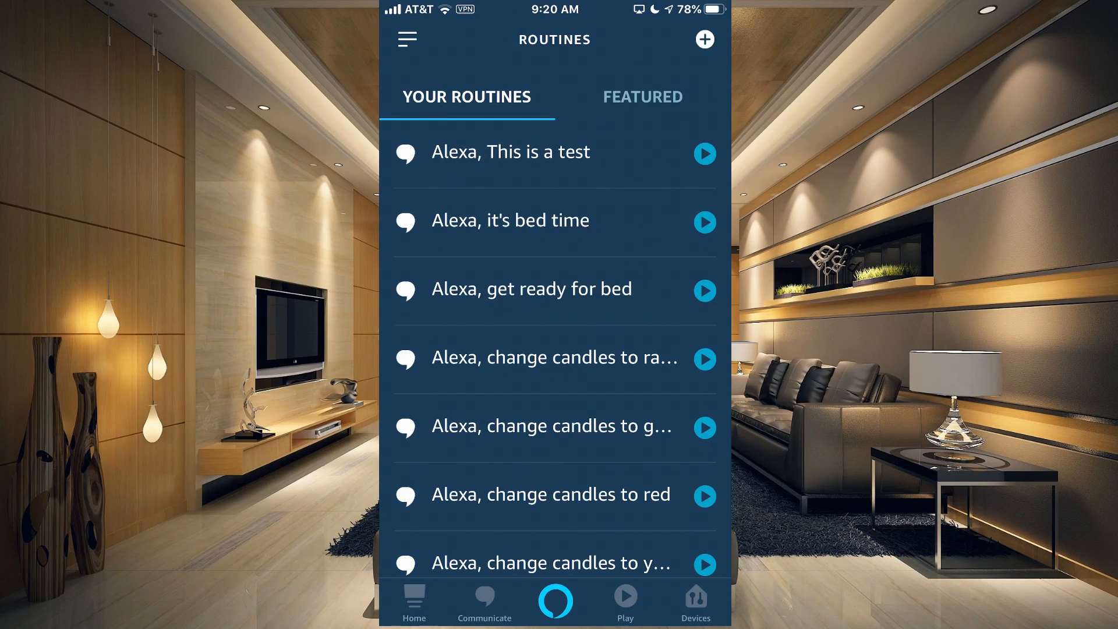
Add the Weather report, remove Tell you something new, save the routine and play it to test.
{"action": "left_click", "coordinate": [510, 152]}
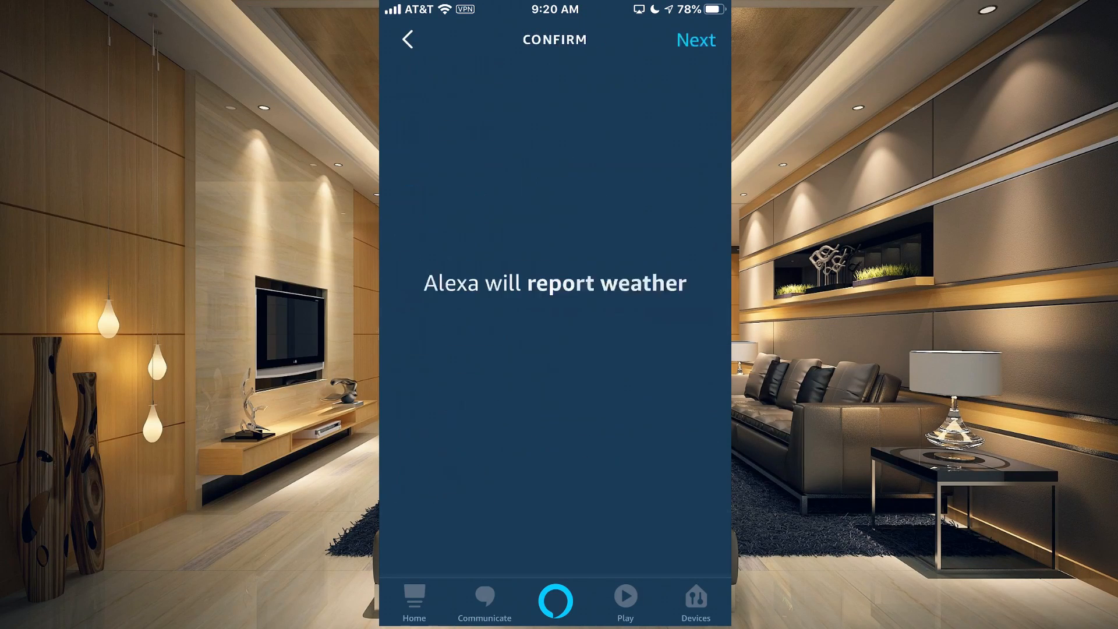
{"action": "left_click", "coordinate": [695, 40]}
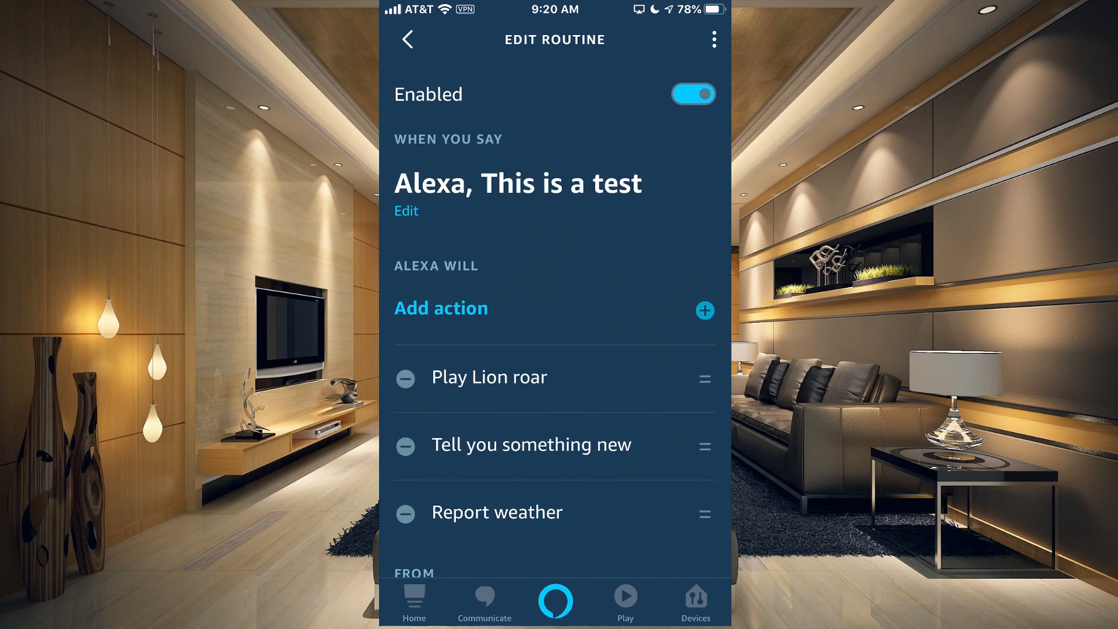
{"action": "scroll", "scroll_direction": "up", "scroll_amount": 3}
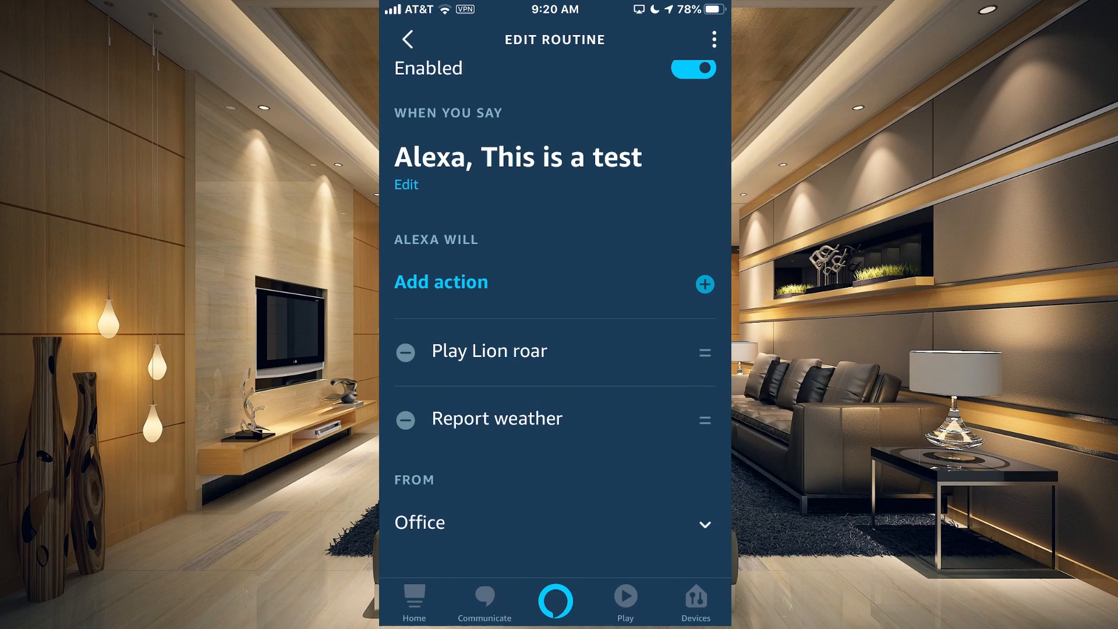
{"action": "scroll", "scroll_direction": "down", "scroll_amount": 3}
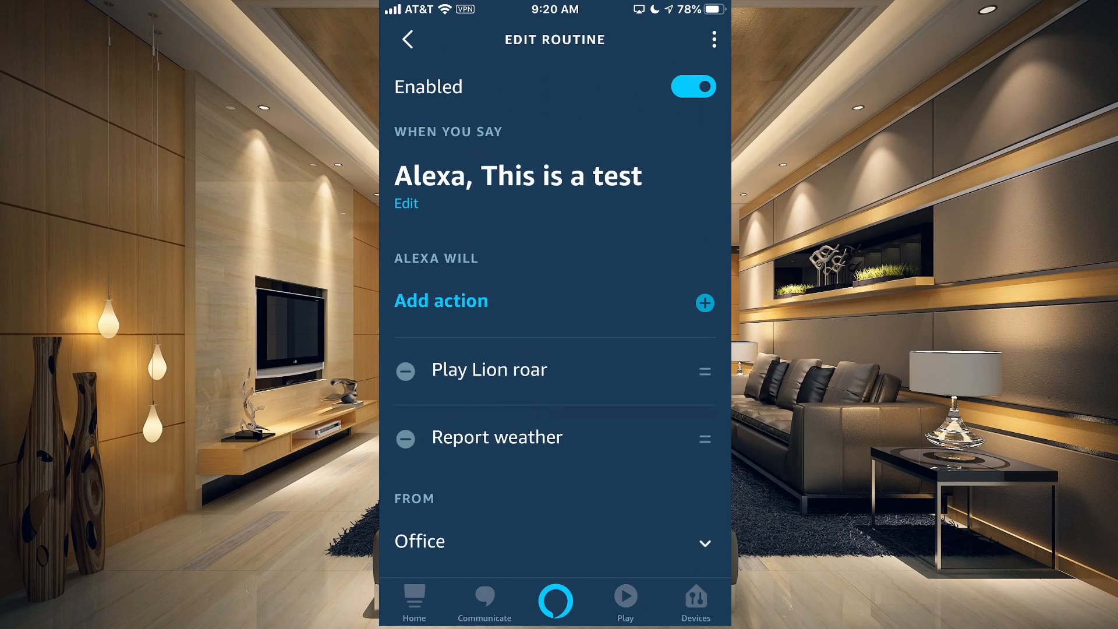
{"action": "left_click", "coordinate": [406, 39]}
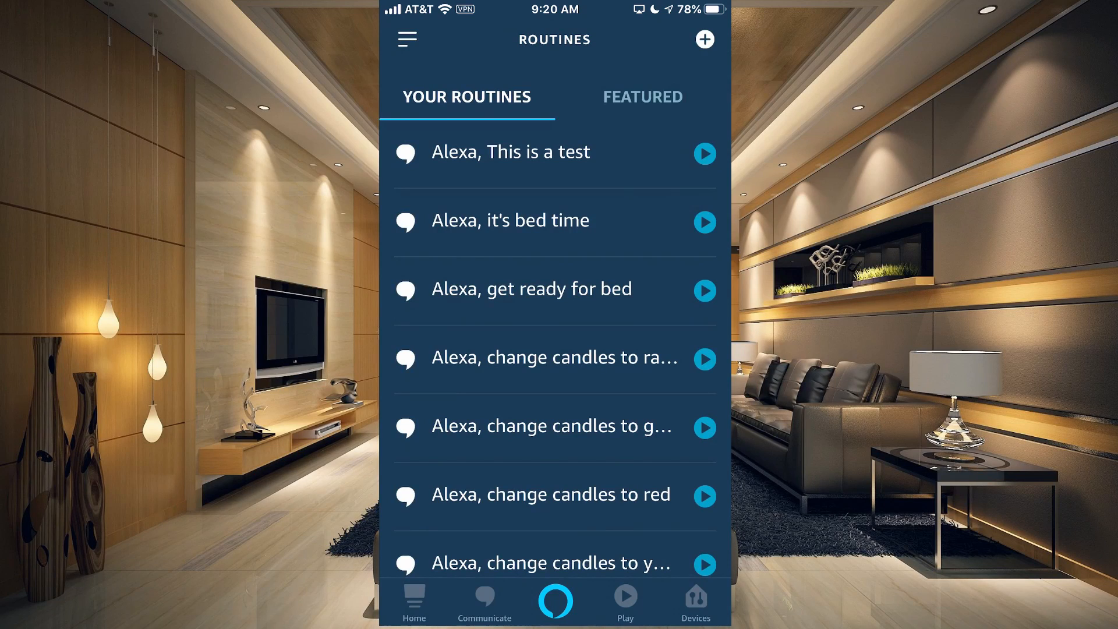
{"action": "left_click", "coordinate": [704, 153]}
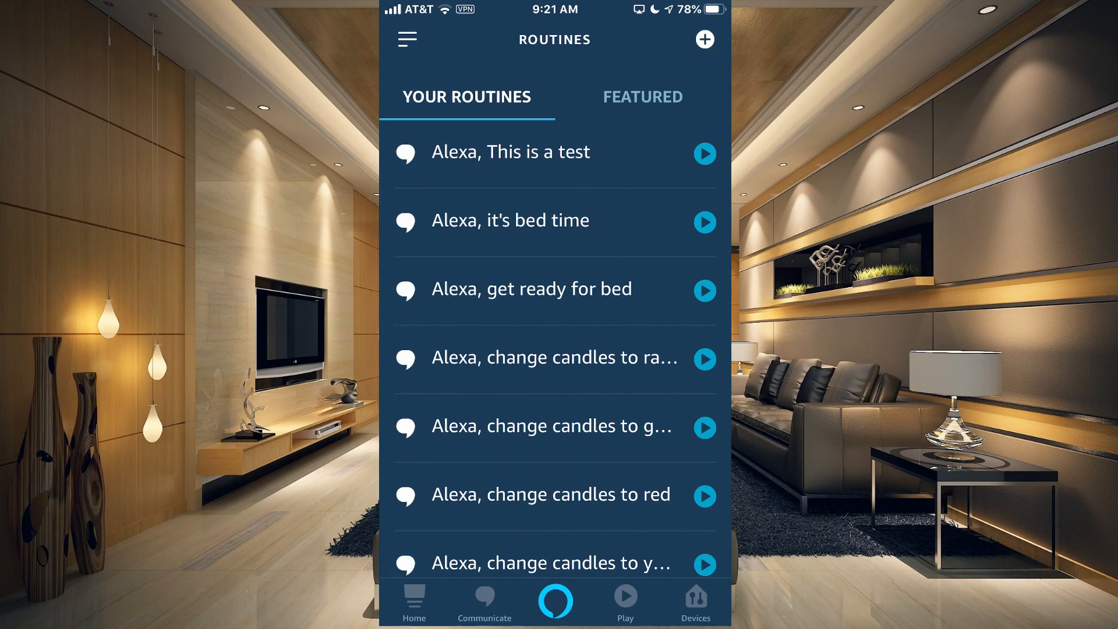
Delete the 'This is a test' routine via its three-dot menu and confirm.
{"action": "left_click", "coordinate": [510, 151]}
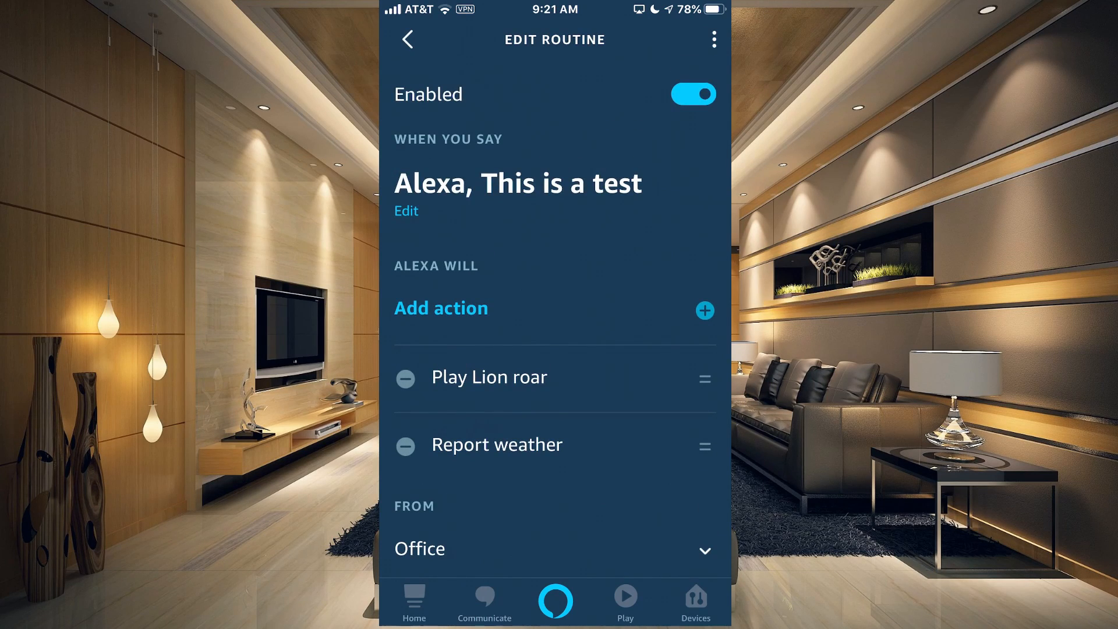
{"action": "left_click", "coordinate": [714, 39]}
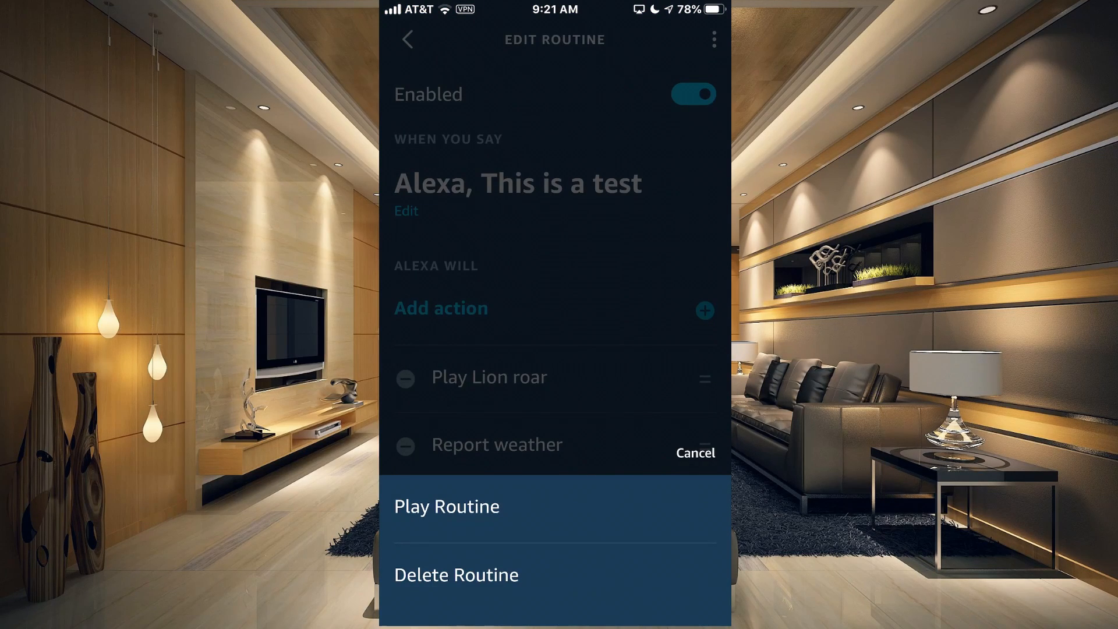
{"action": "left_click", "coordinate": [694, 452]}
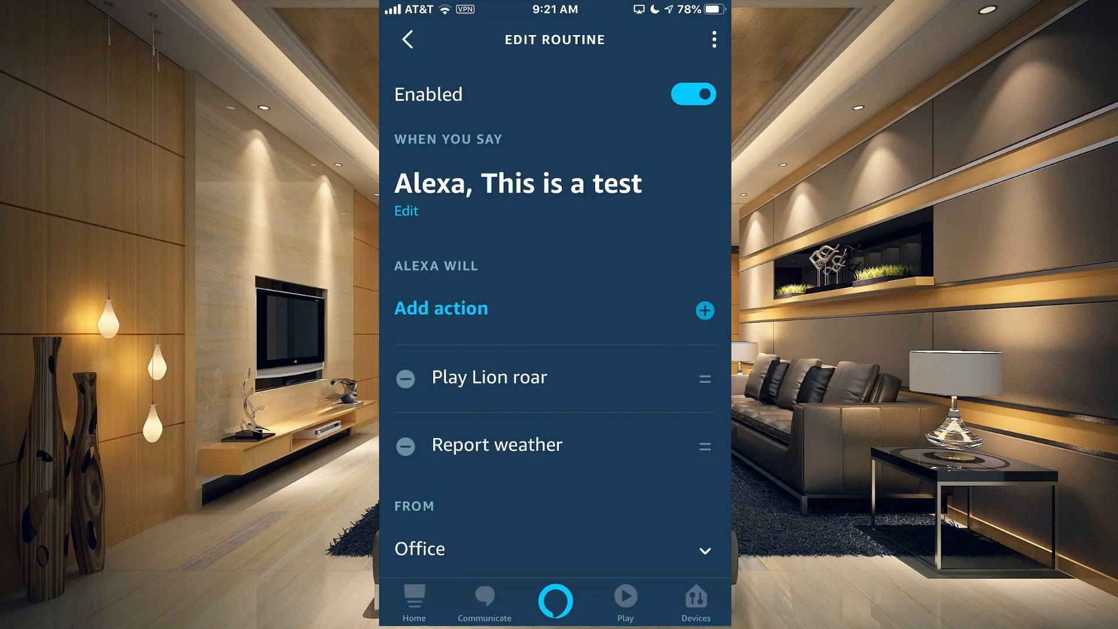
{"action": "left_click", "coordinate": [407, 40]}
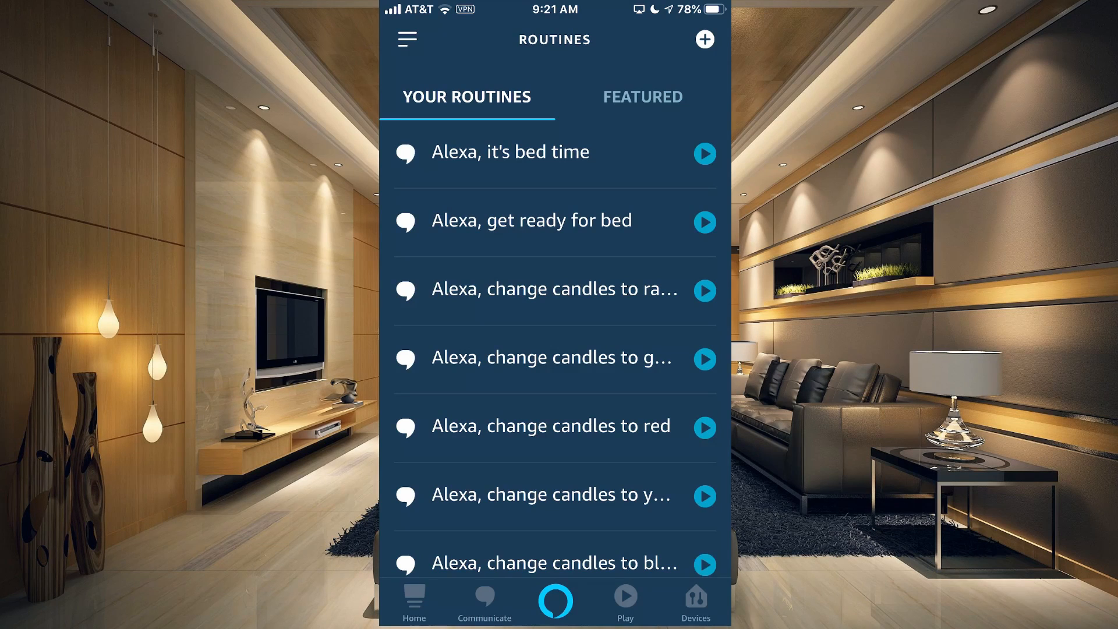
Scroll through the remaining routines and revisit the list via the side menu.
{"action": "scroll", "scroll_direction": "down", "scroll_amount": 3}
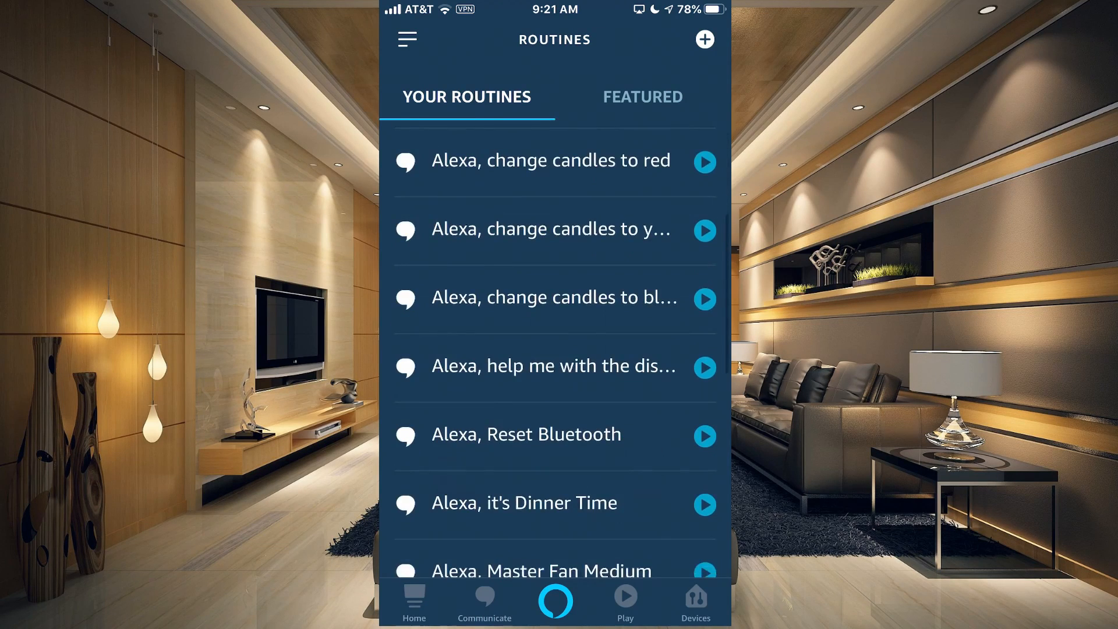
{"action": "scroll", "scroll_direction": "down", "scroll_amount": 3}
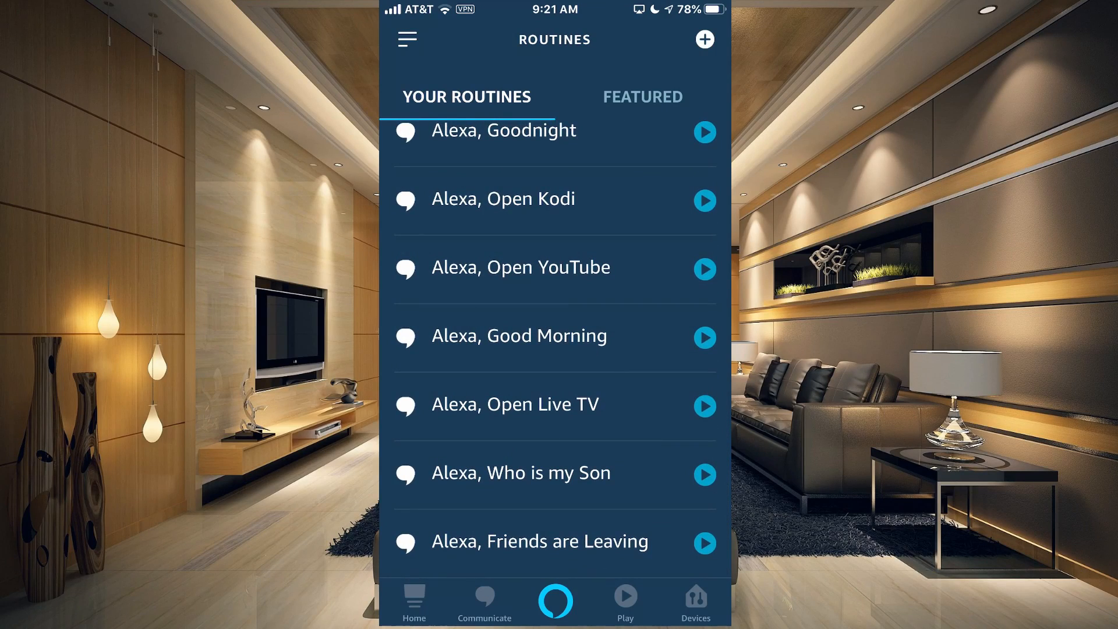
{"action": "scroll", "scroll_direction": "down", "scroll_amount": 3}
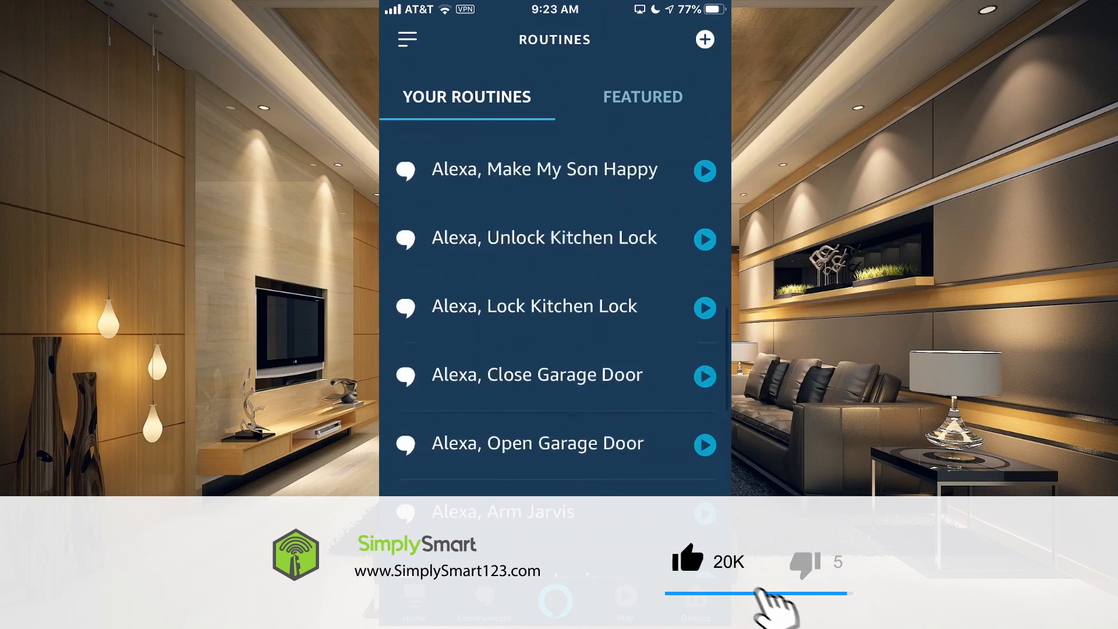
{"action": "left_click", "coordinate": [406, 39]}
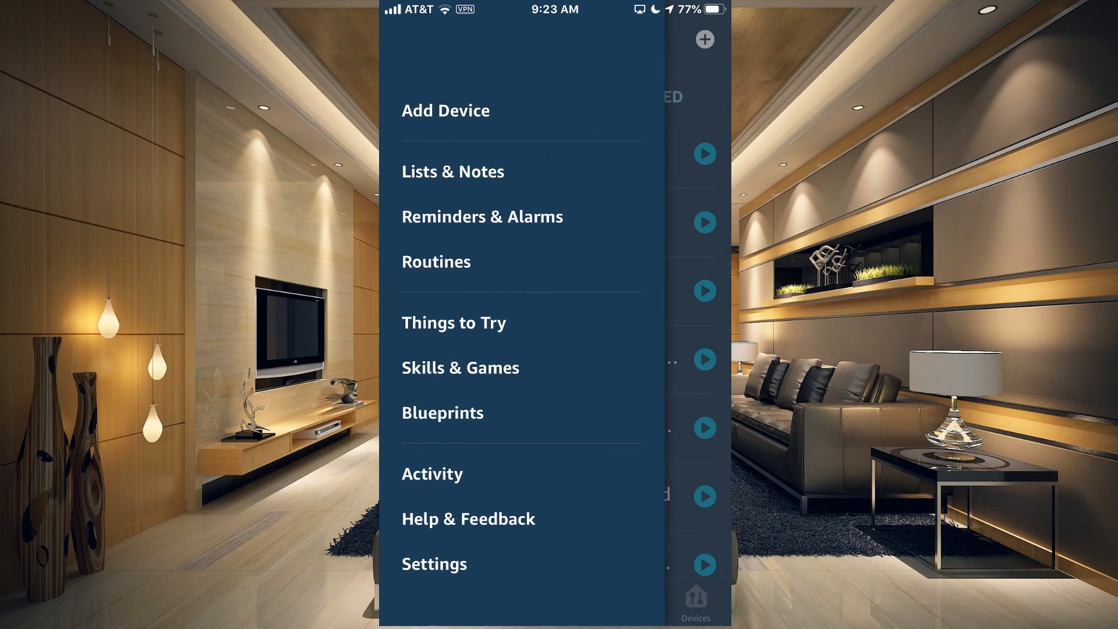
{"action": "left_click", "coordinate": [436, 261]}
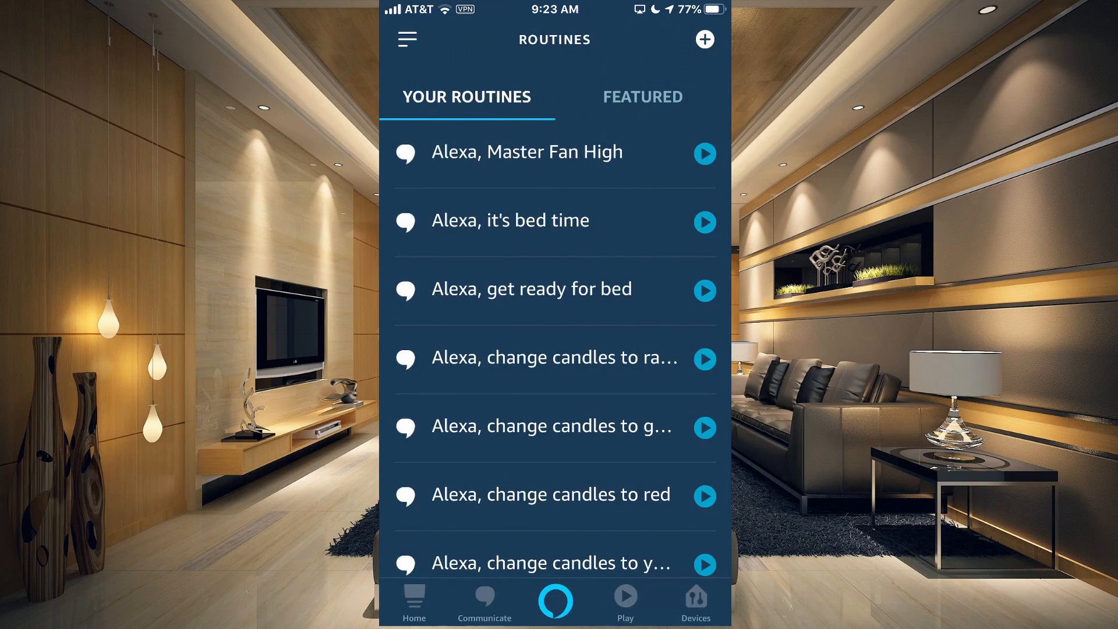
Start a new routine and bring up the Add New action types list.
{"action": "left_click", "coordinate": [704, 39]}
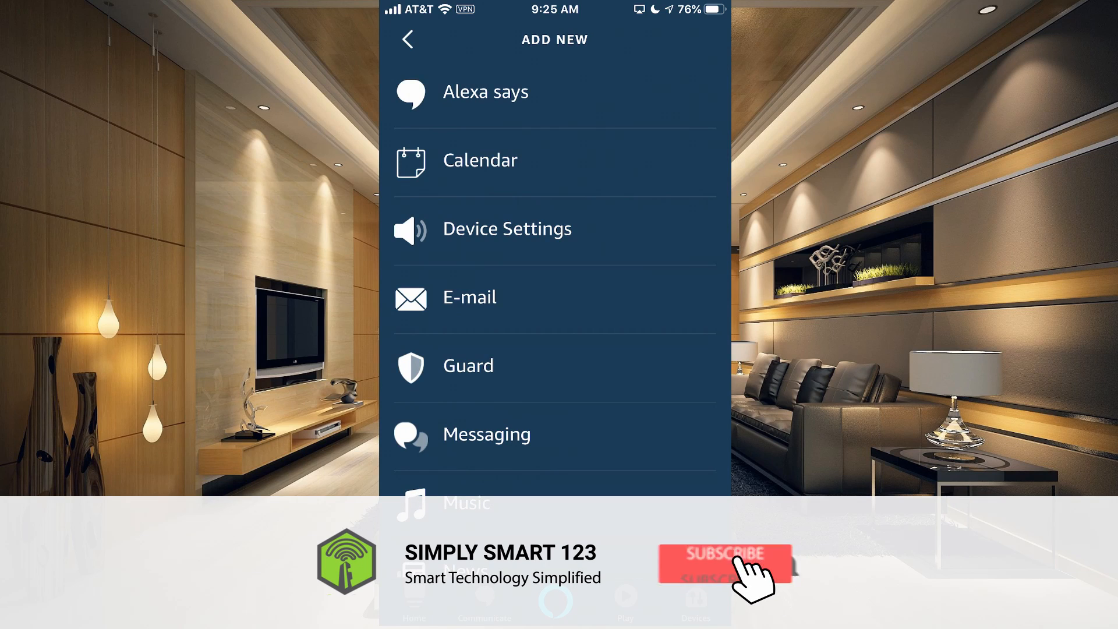
{"action": "left_click", "coordinate": [722, 564]}
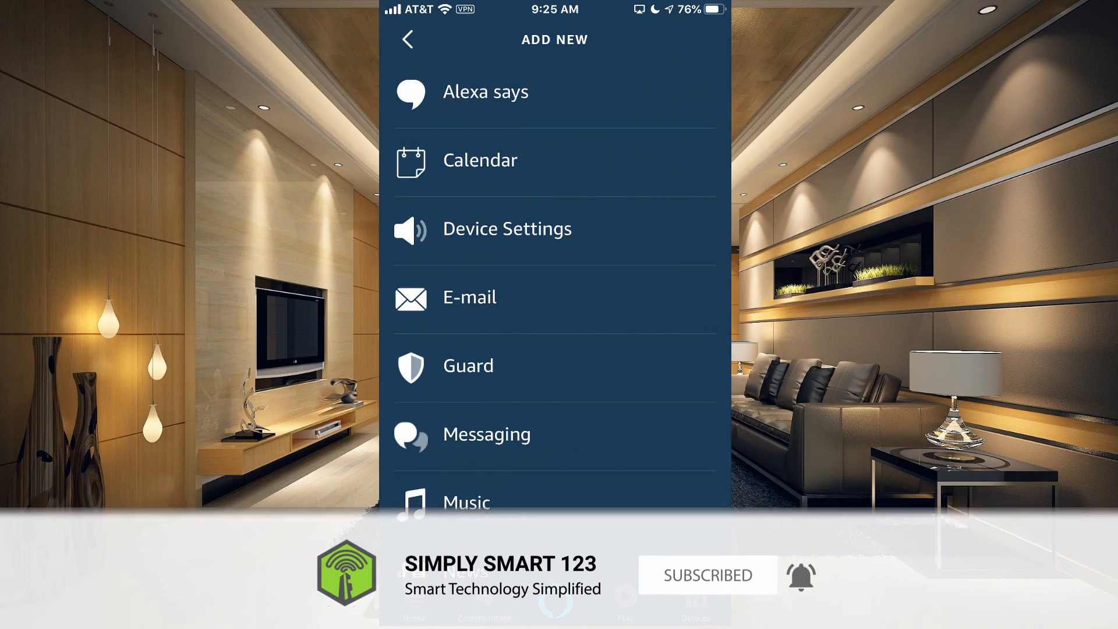